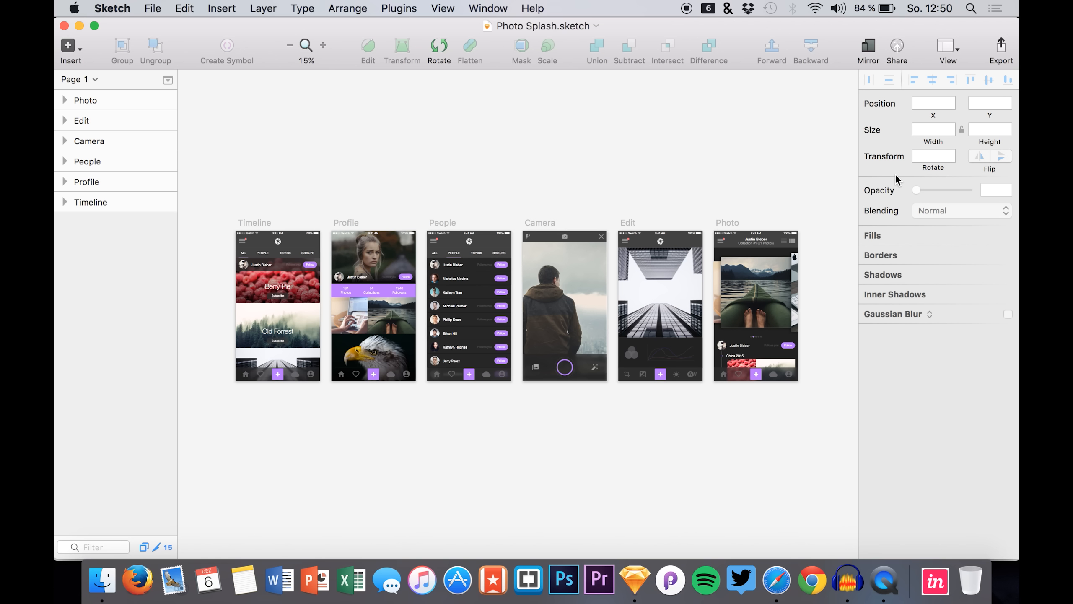
pyautogui.moveTo(740, 159)
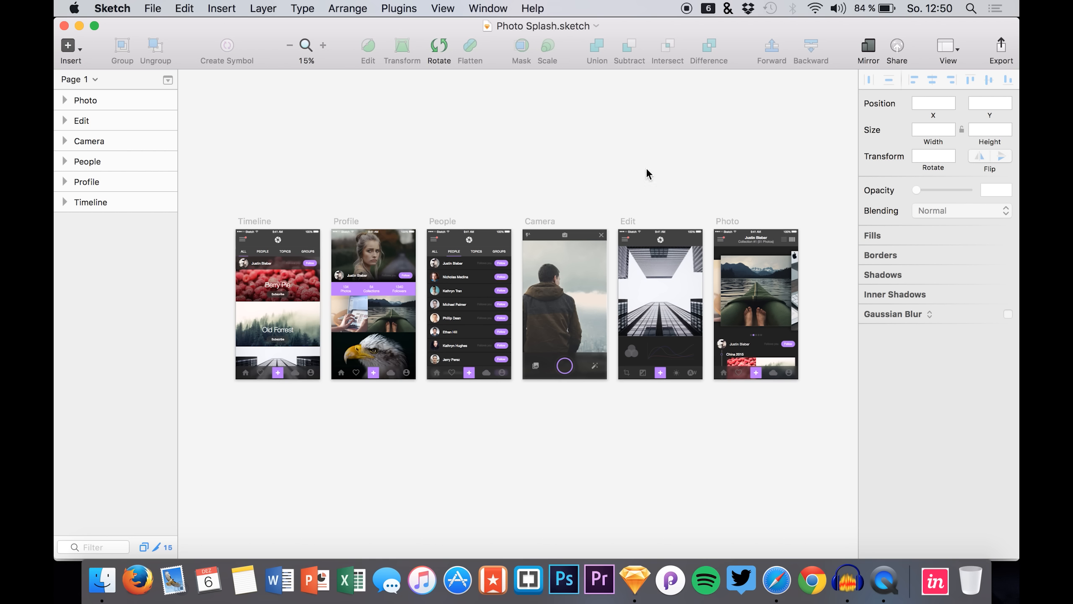
pyautogui.moveTo(641, 123)
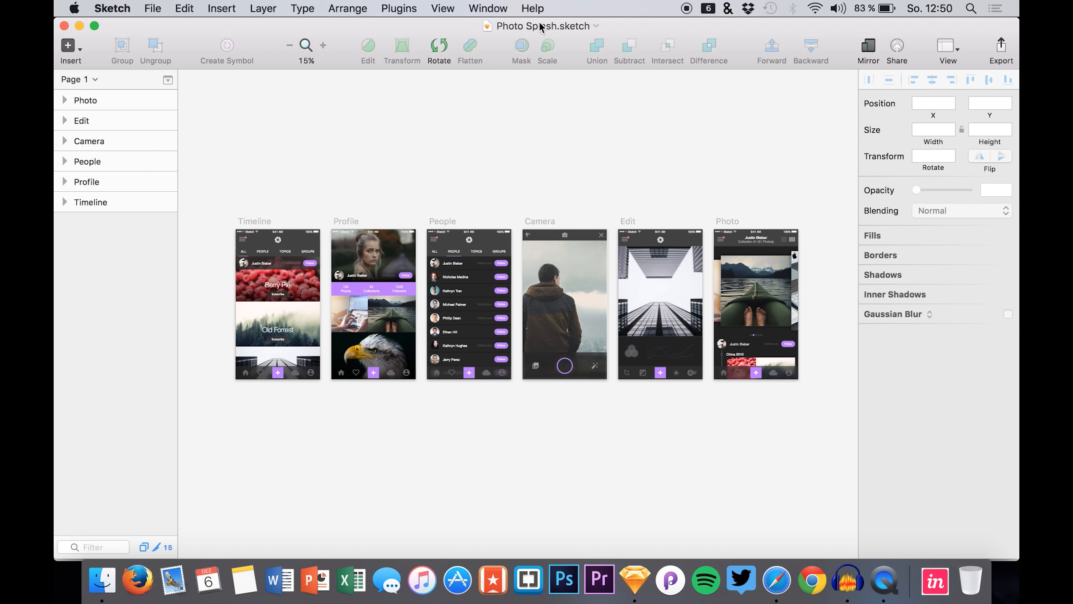
pyautogui.moveTo(614, 51)
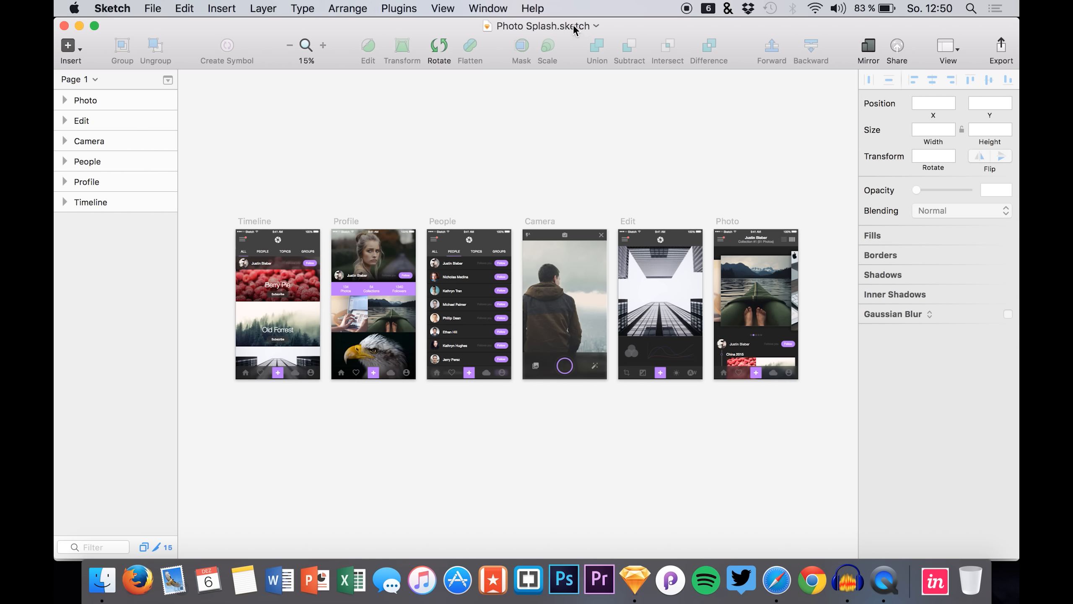
pyautogui.moveTo(601, 83)
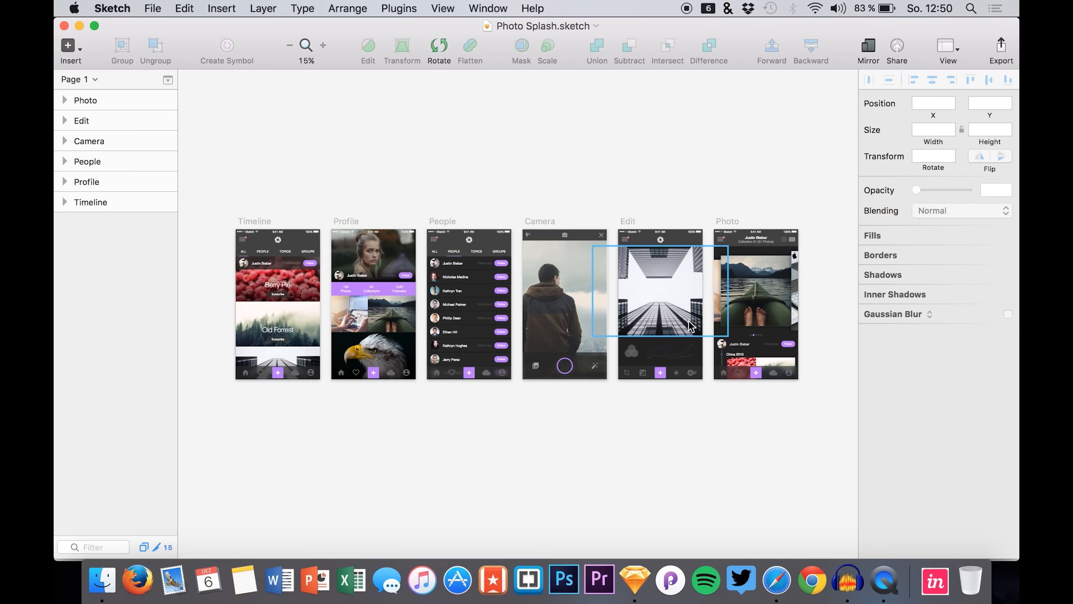
# - Switch to Safari and dismiss InVision's newsletter pop-up to reach the My Prototypes dashboard
pyautogui.click(536, 158)
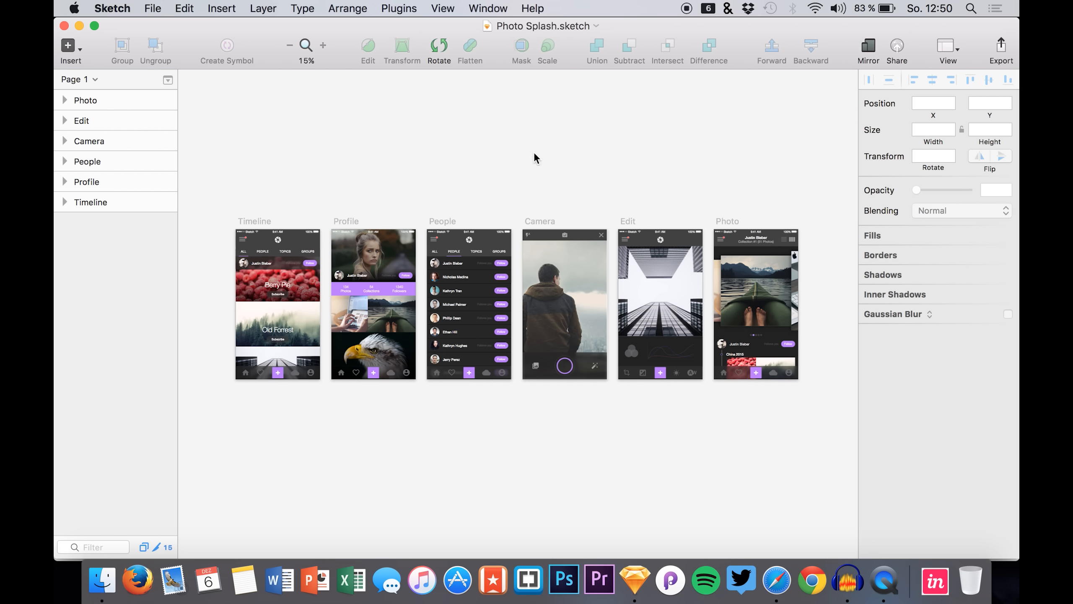
pyautogui.click(755, 305)
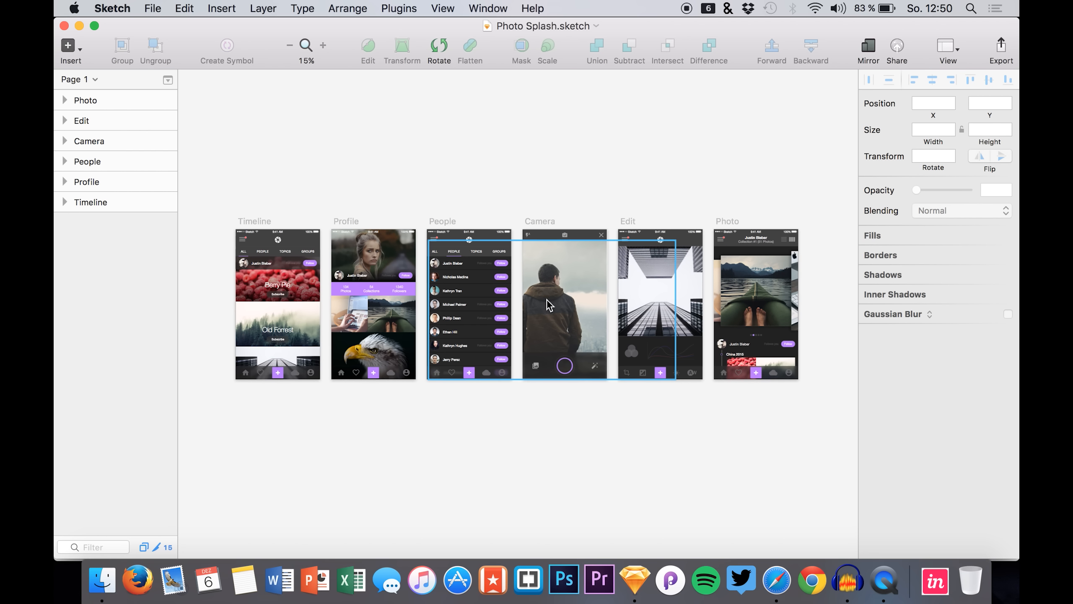
pyautogui.click(660, 288)
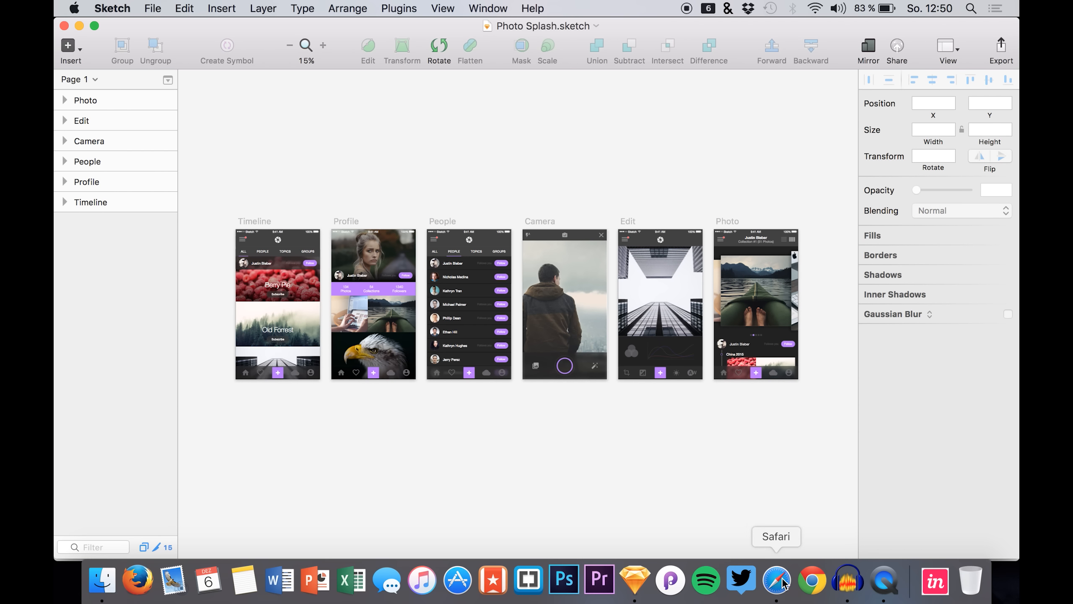
pyautogui.click(777, 581)
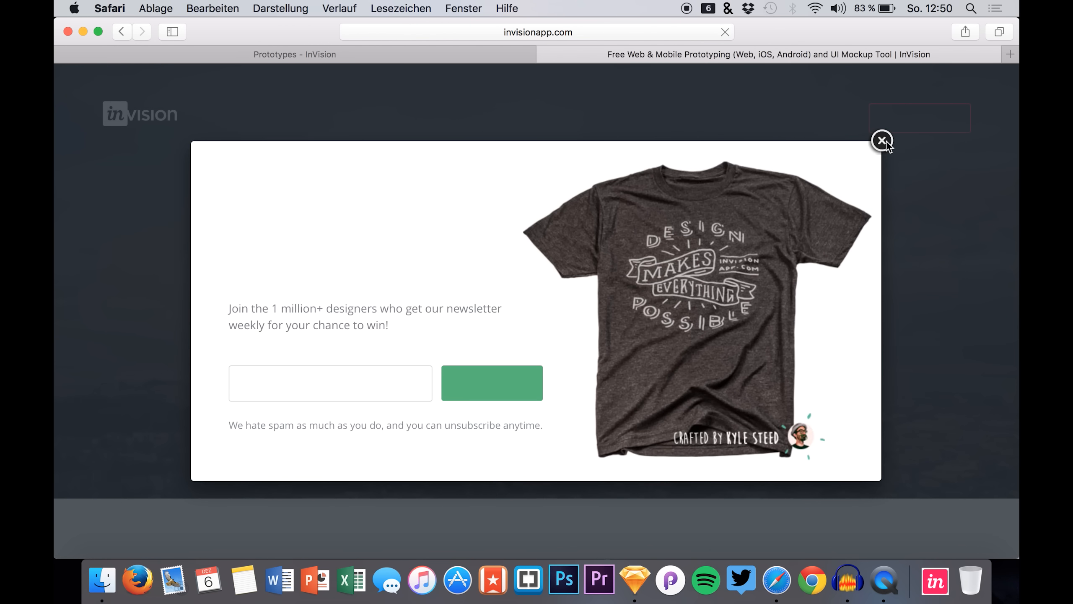
pyautogui.click(884, 141)
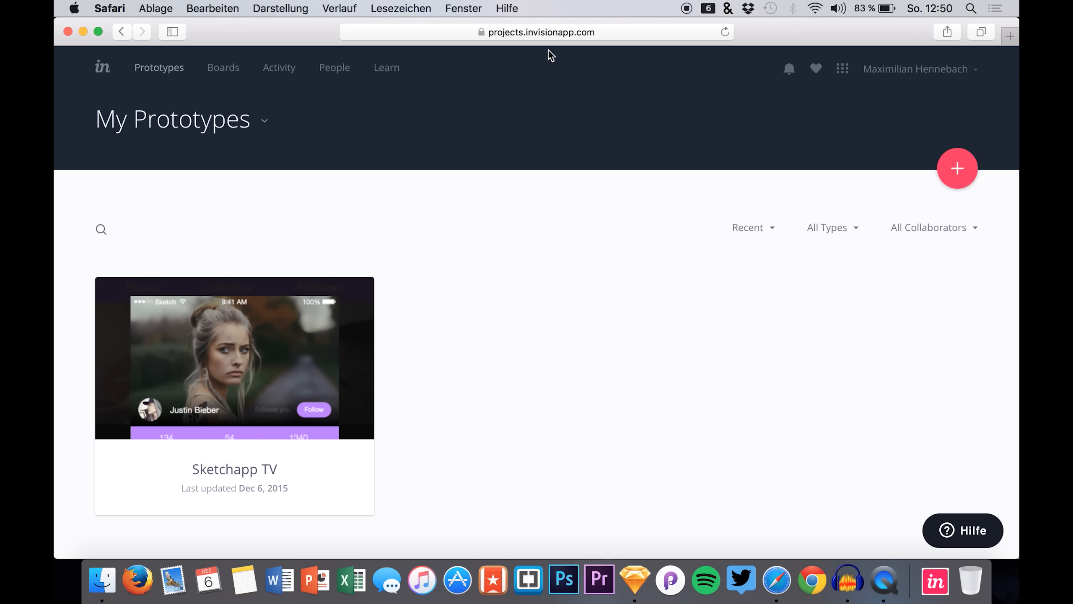
pyautogui.moveTo(748, 295)
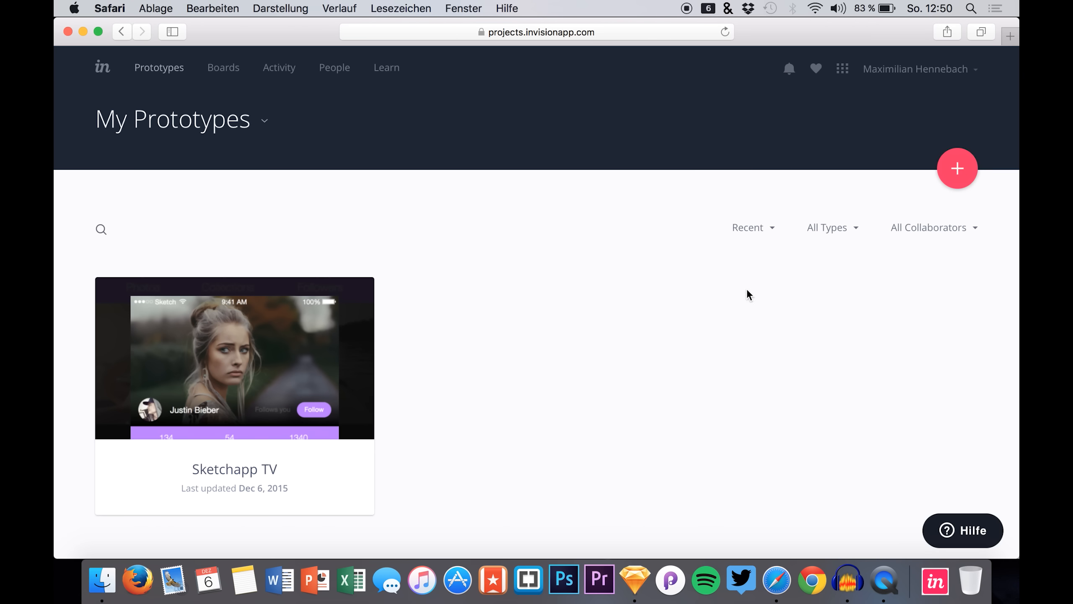
# - Create a new iPhone portrait prototype named 'Sketchapp T...' from the + button
pyautogui.click(957, 169)
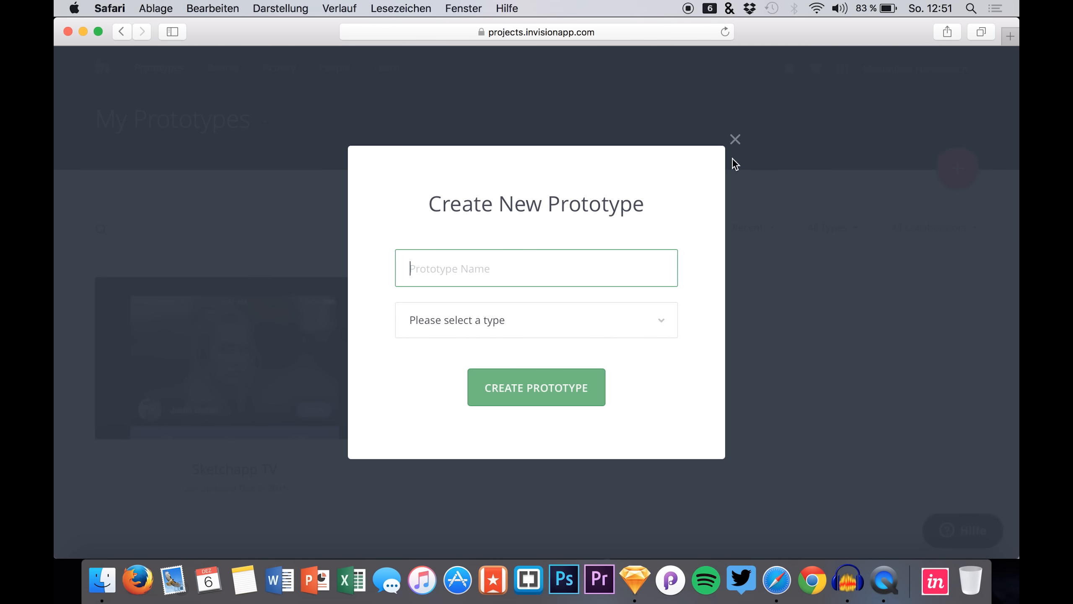
pyautogui.moveTo(687, 199)
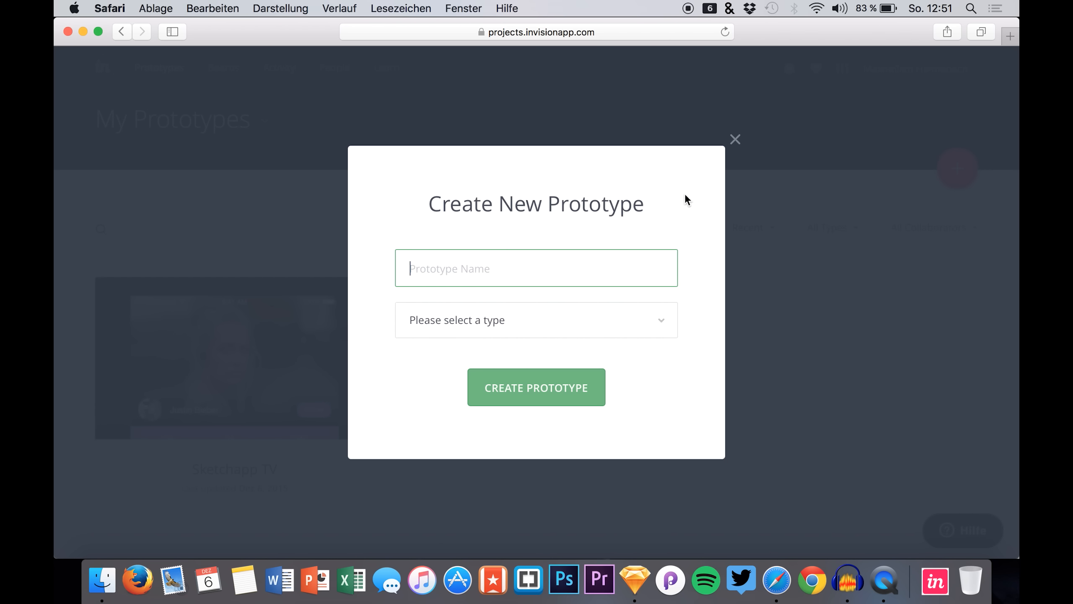
pyautogui.write('Sketchapp T')
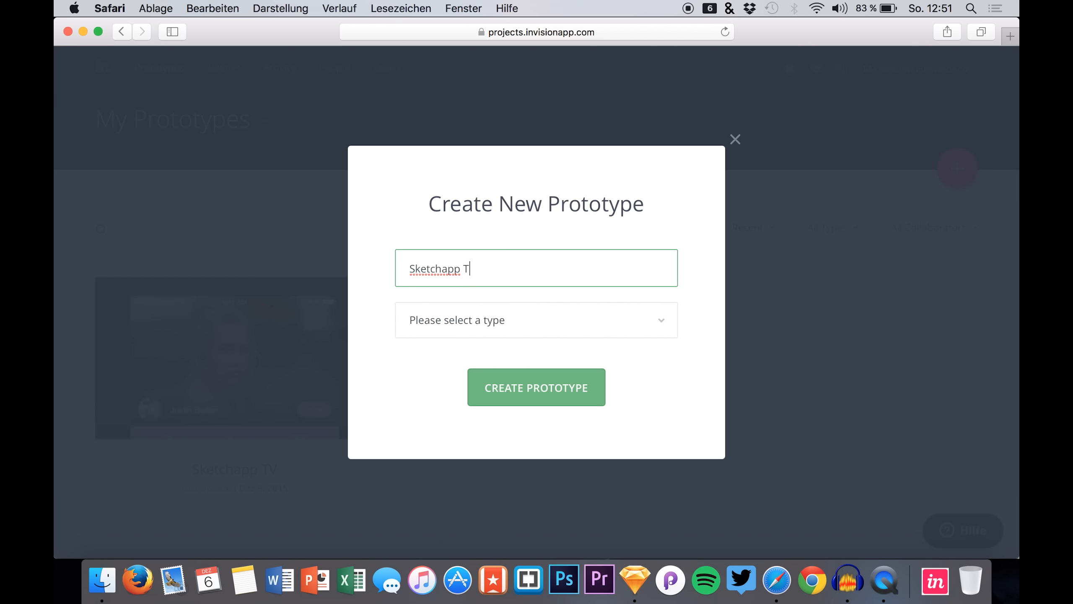
pyautogui.click(536, 387)
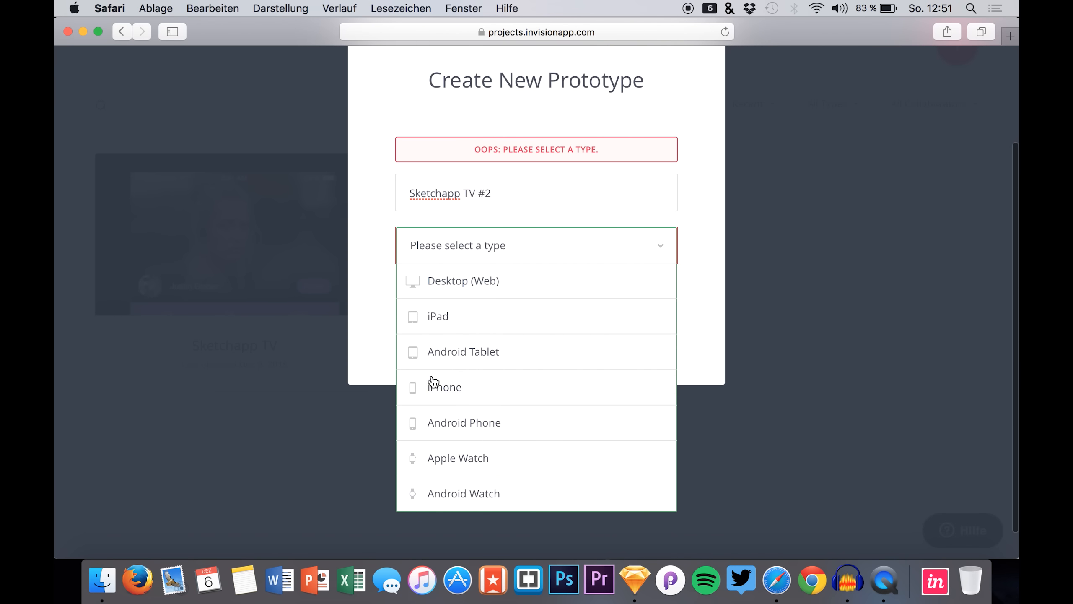
pyautogui.click(444, 387)
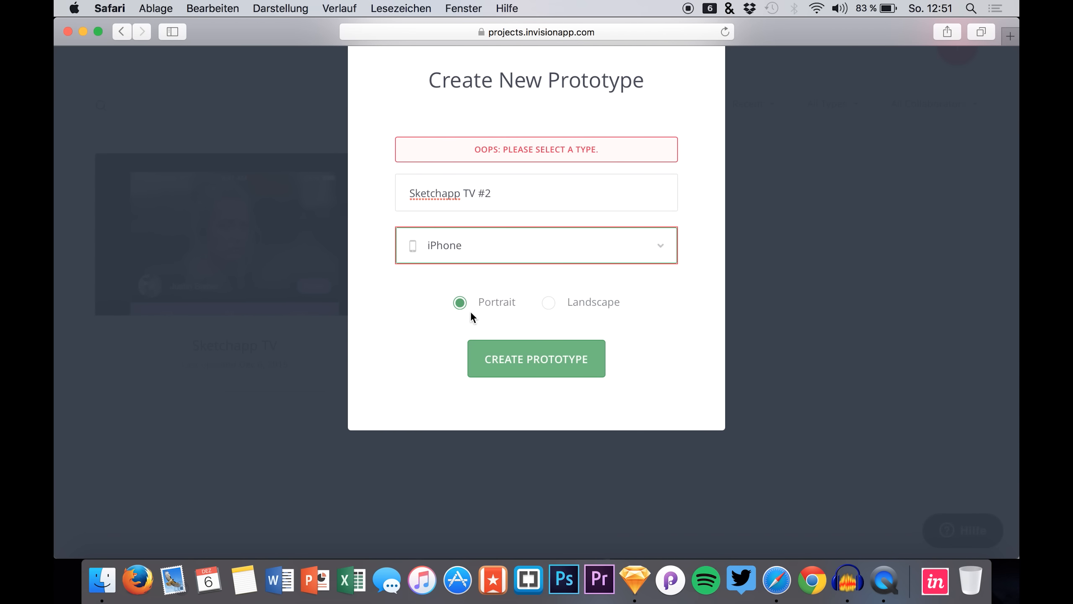
pyautogui.click(536, 359)
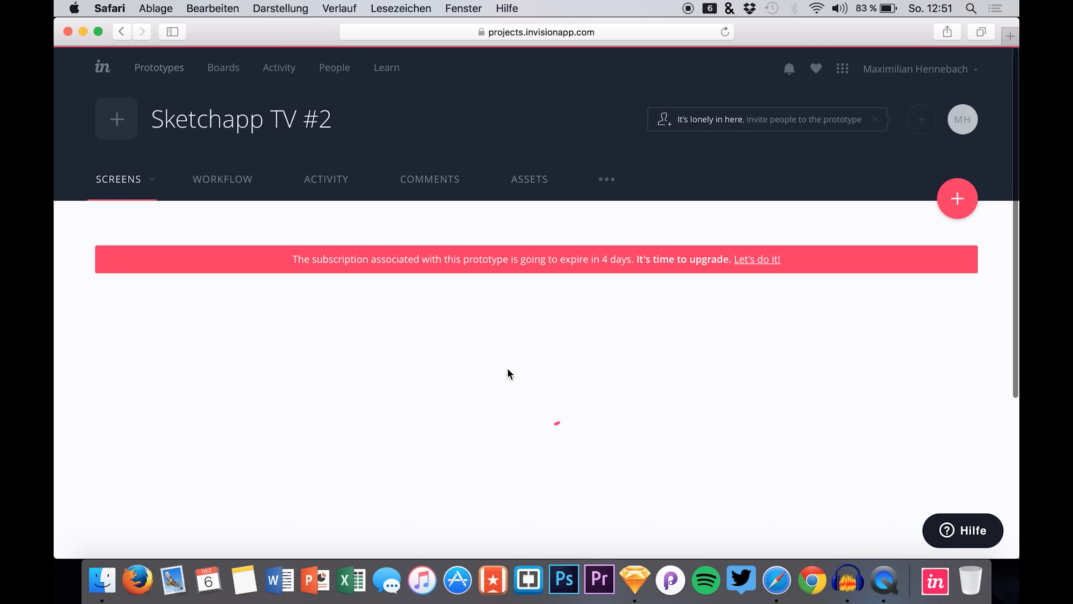
pyautogui.scroll(-3)
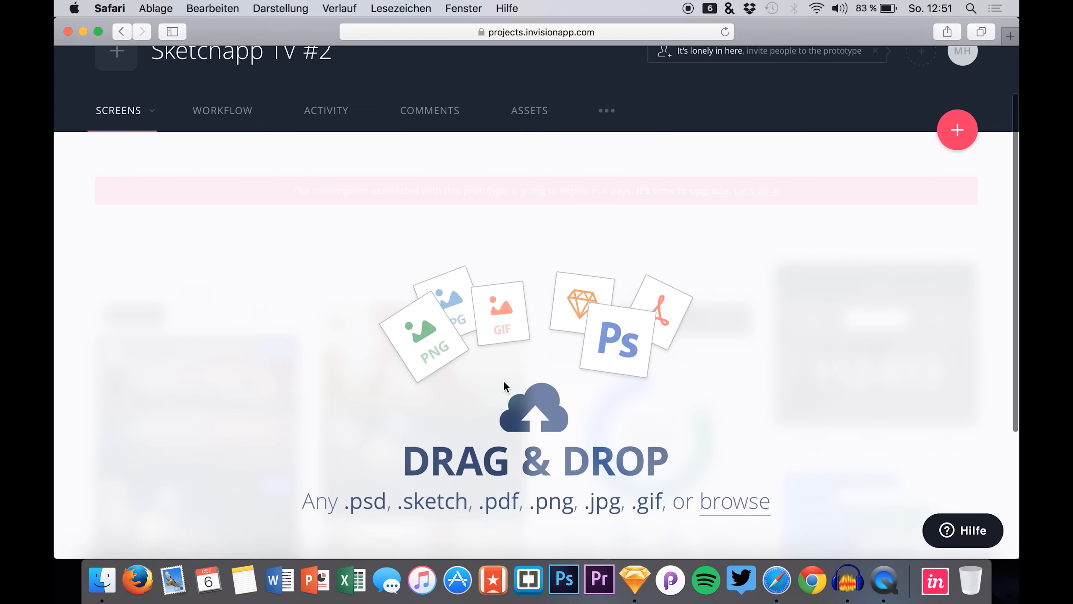
pyautogui.scroll(-3)
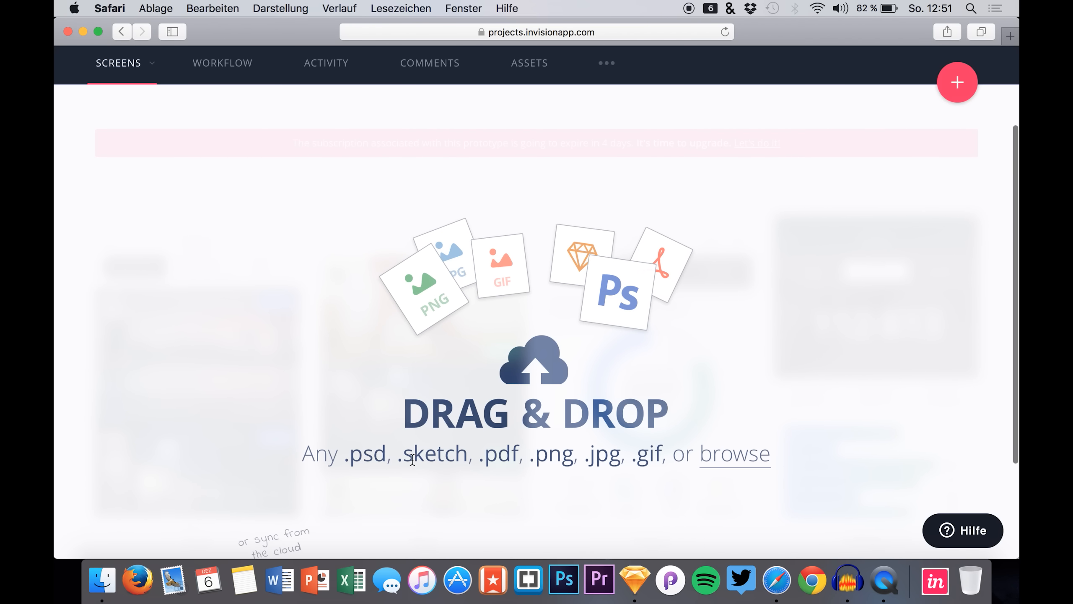
pyautogui.moveTo(502, 462)
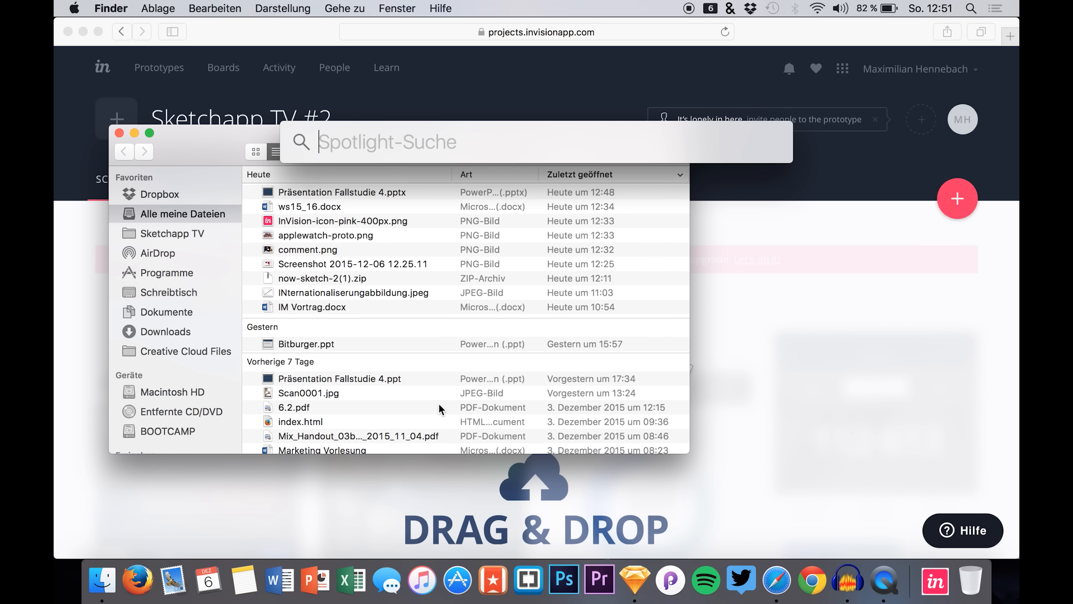
# - Search Spotlight for 'splash' and show all matching results together in Finder
pyautogui.write('splash')
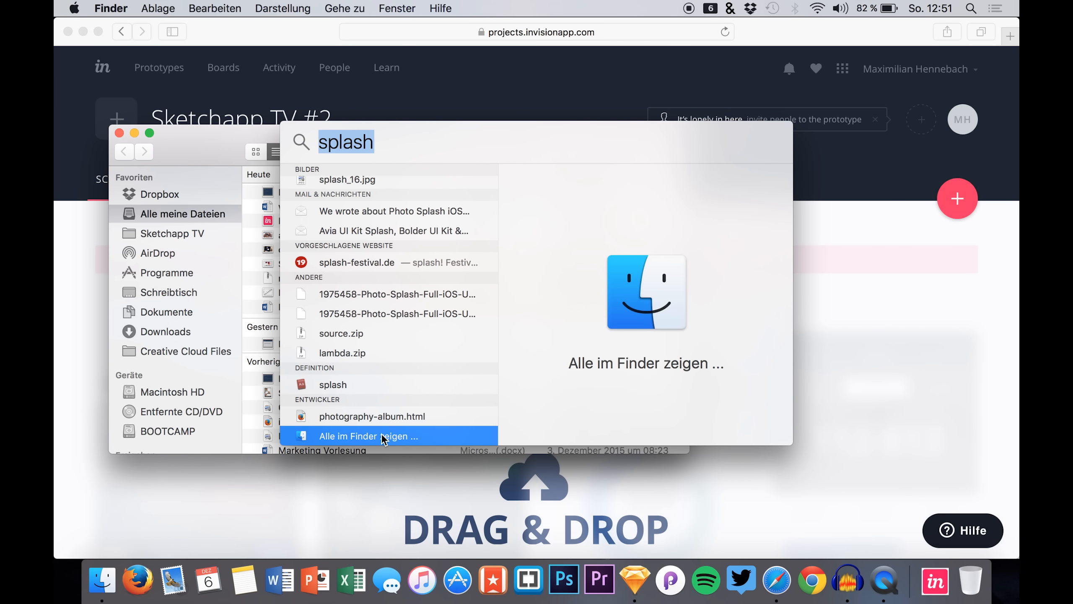
pyautogui.click(368, 436)
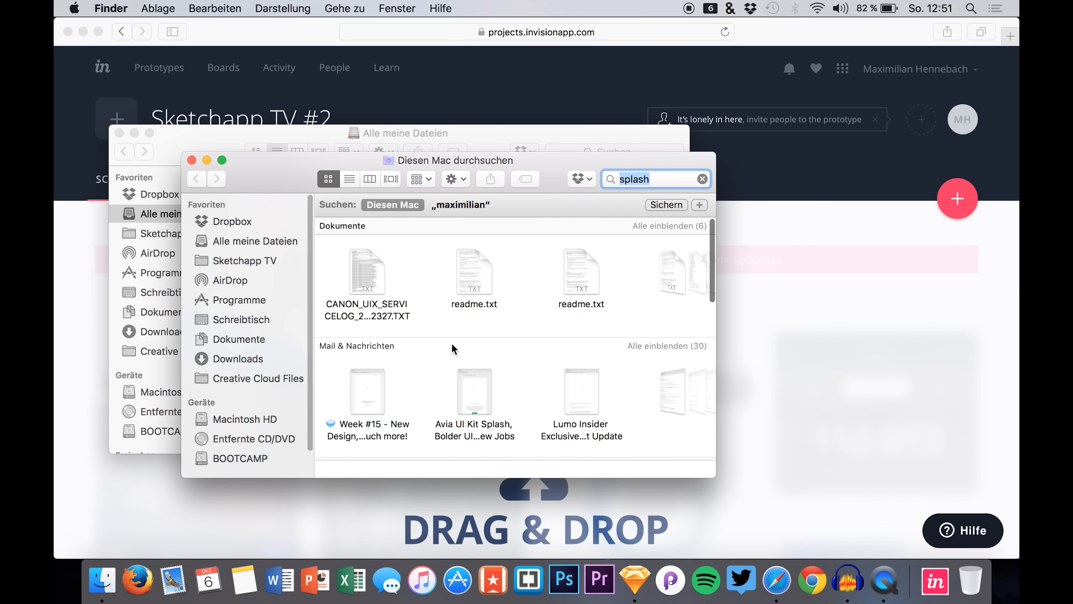
pyautogui.scroll(-3)
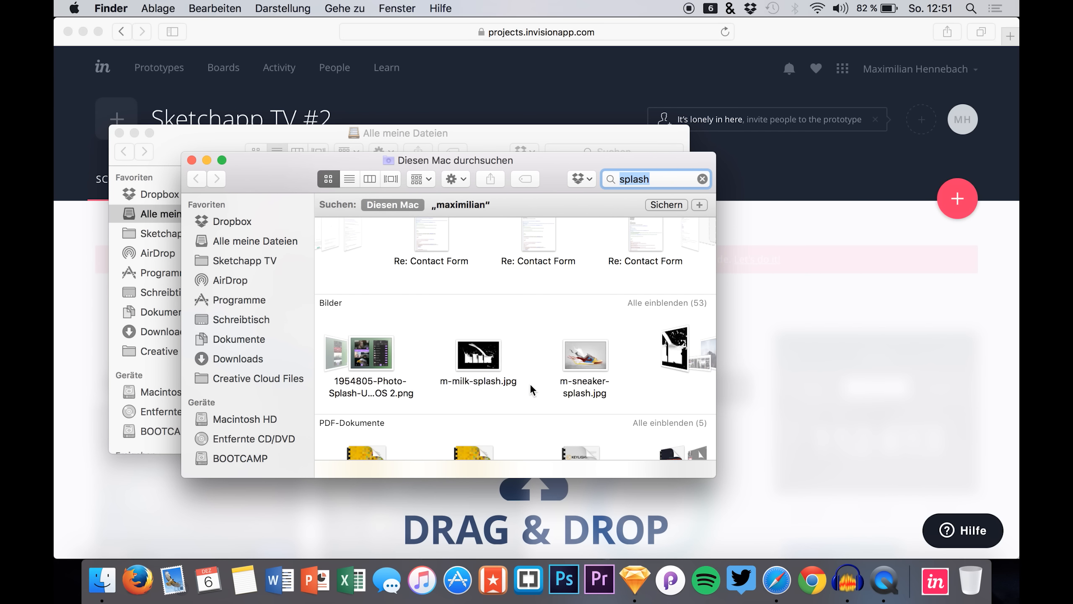
pyautogui.scroll(-3)
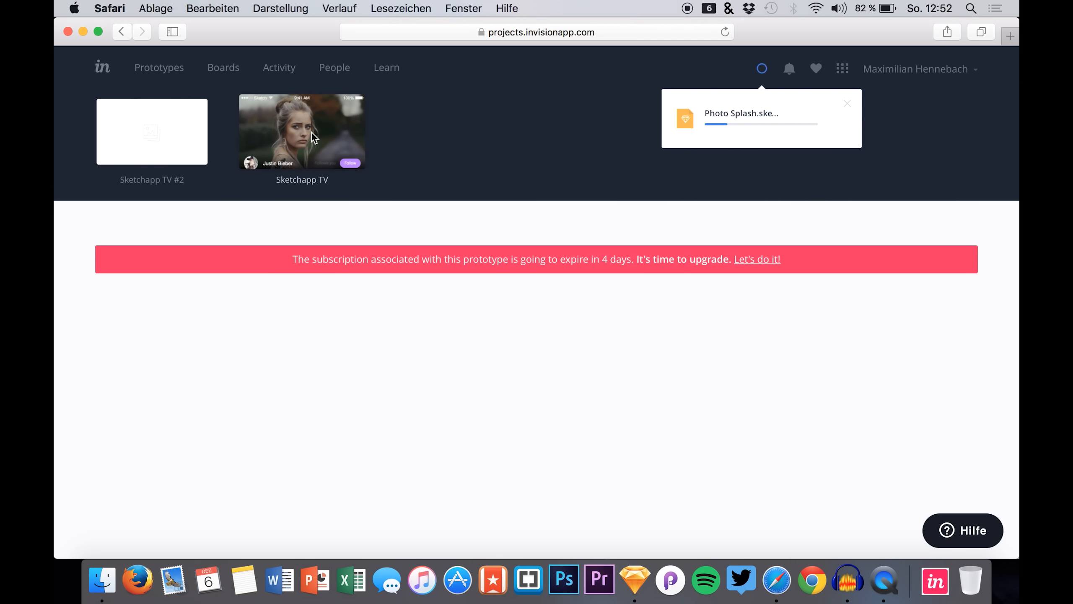
# - Open the Sketchapp TV prototype and view its Profile screen on its own
pyautogui.click(302, 131)
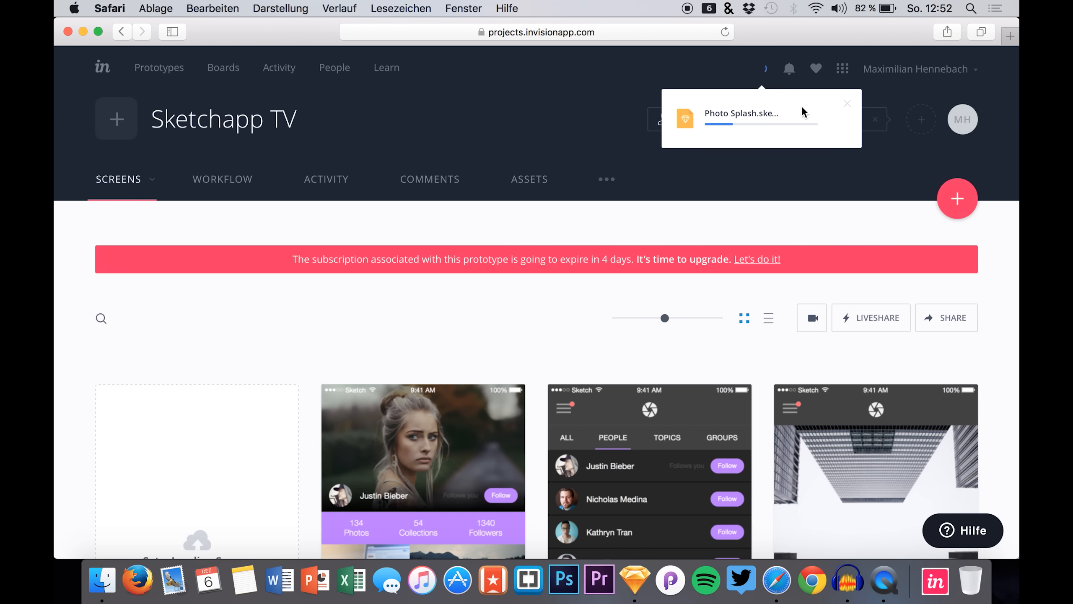
pyautogui.scroll(-3)
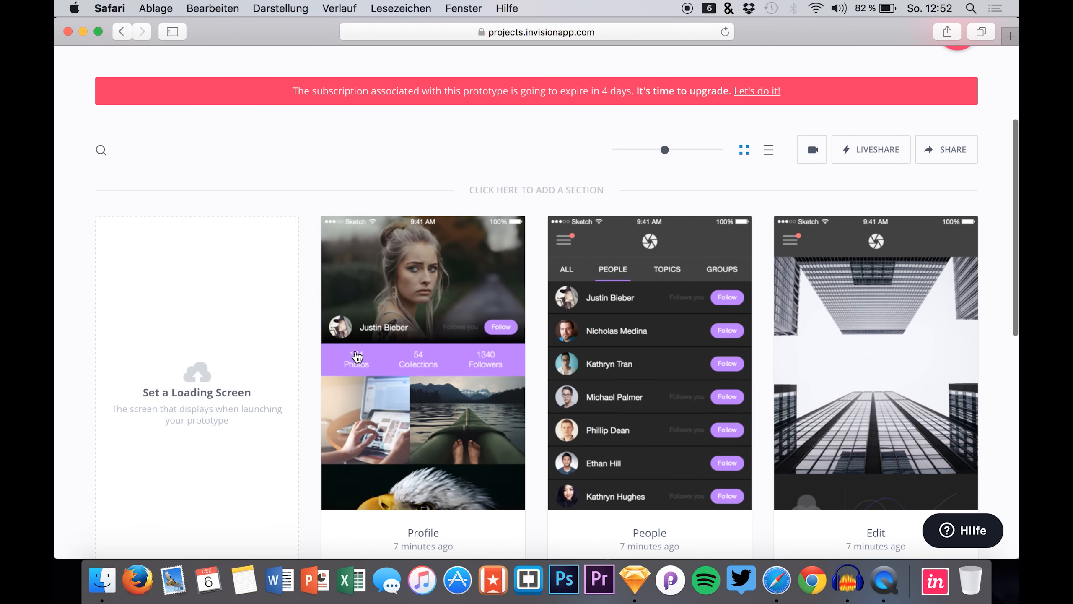
pyautogui.scroll(-3)
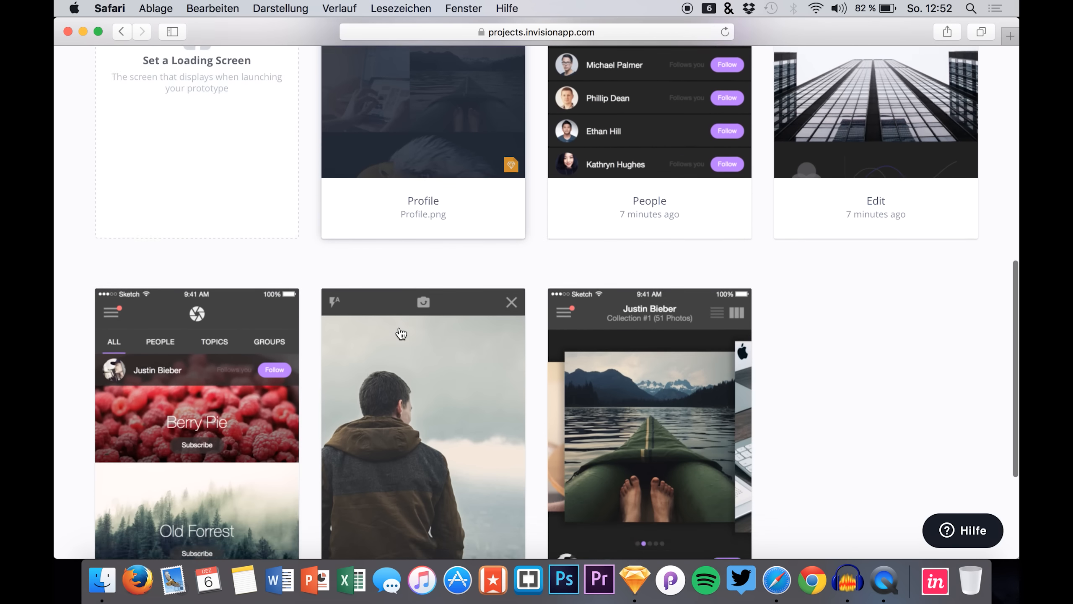
pyautogui.scroll(-3)
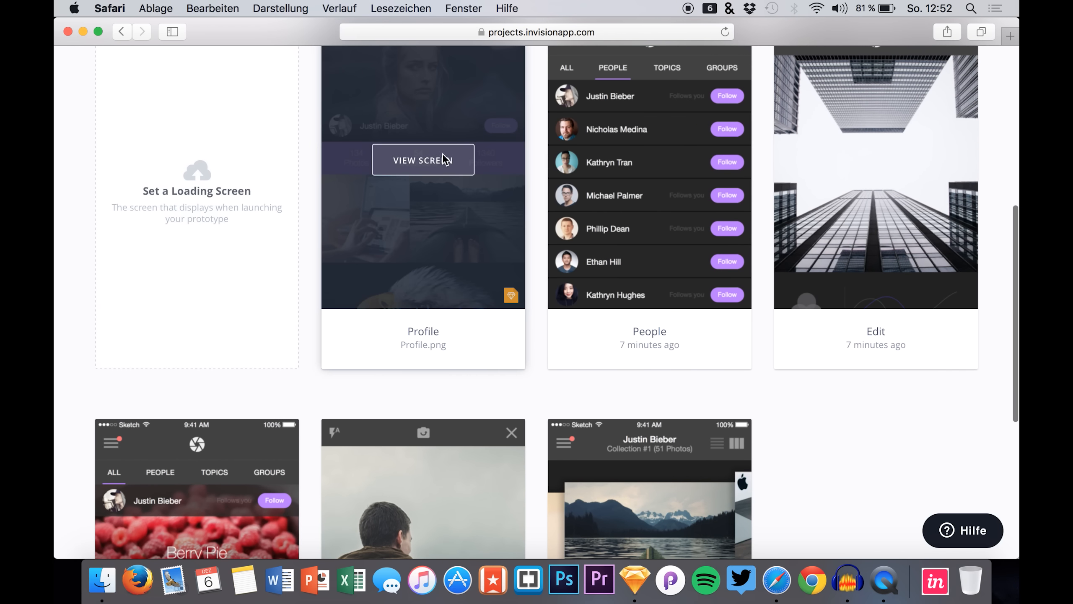
pyautogui.click(423, 159)
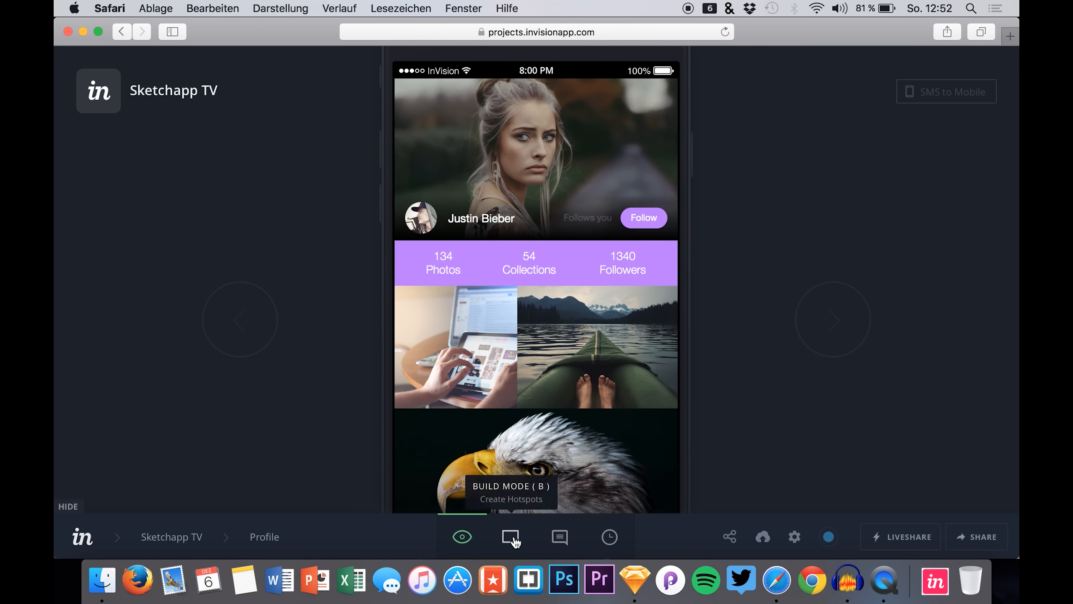
# - In Build mode, link the plus-button hotspot to the Camera screen on tap and browse the transition styles
pyautogui.click(510, 537)
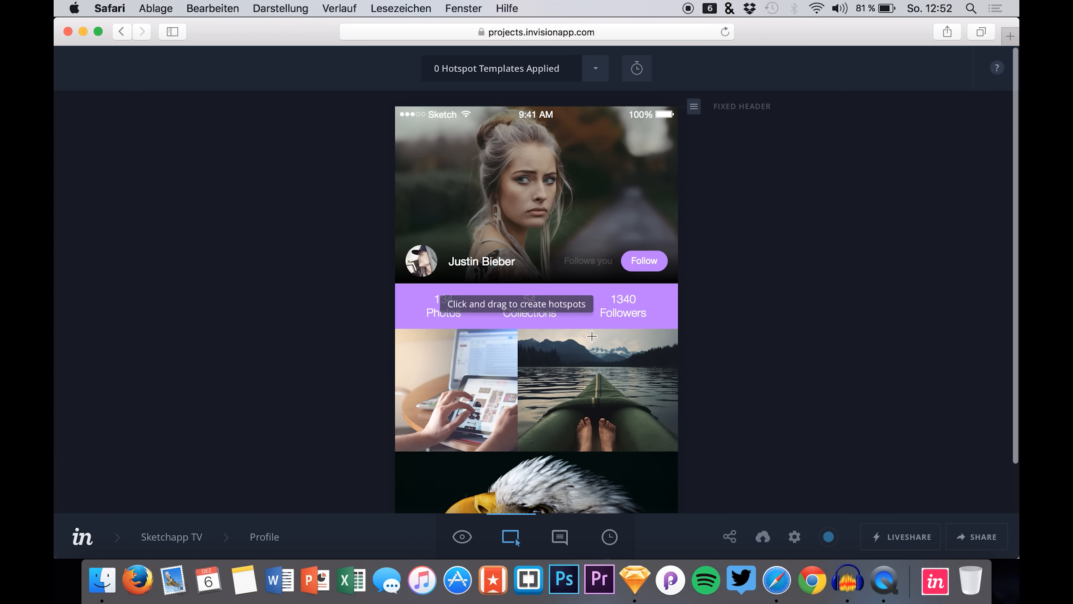
pyautogui.scroll(-3)
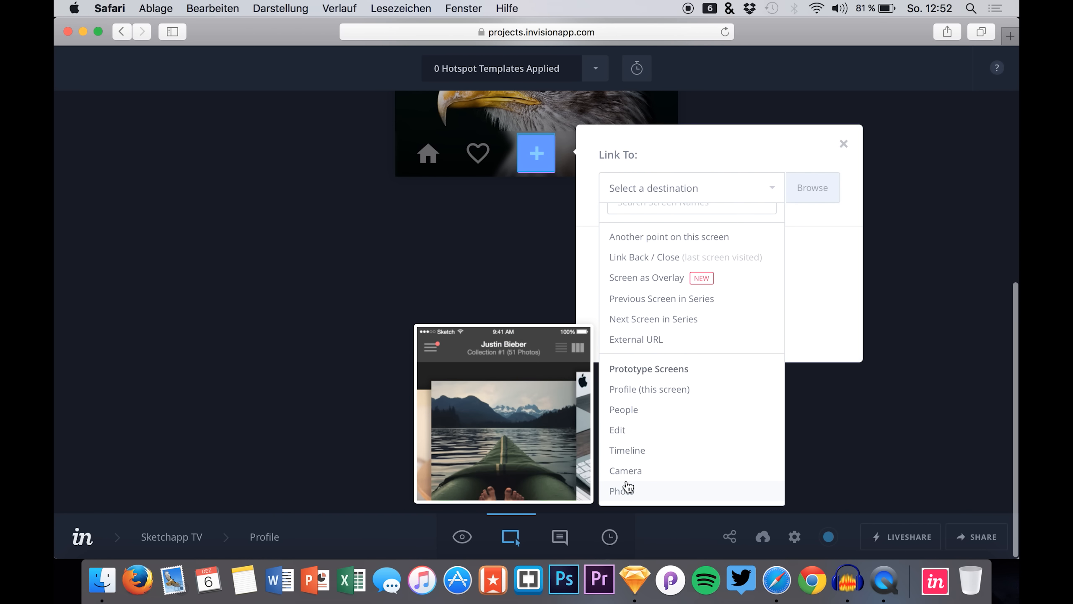
pyautogui.click(625, 470)
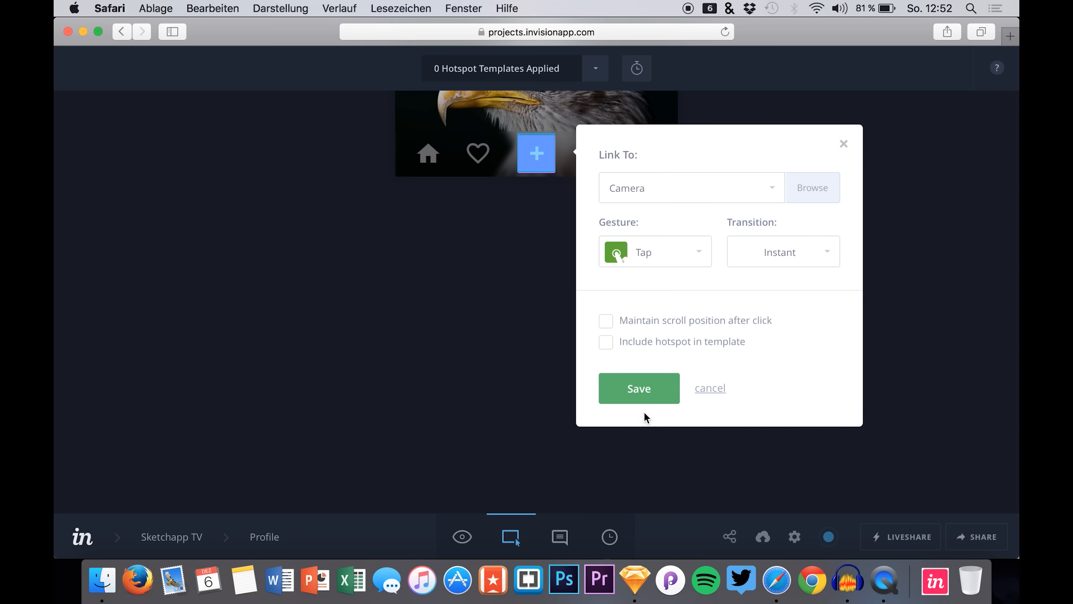
pyautogui.click(783, 251)
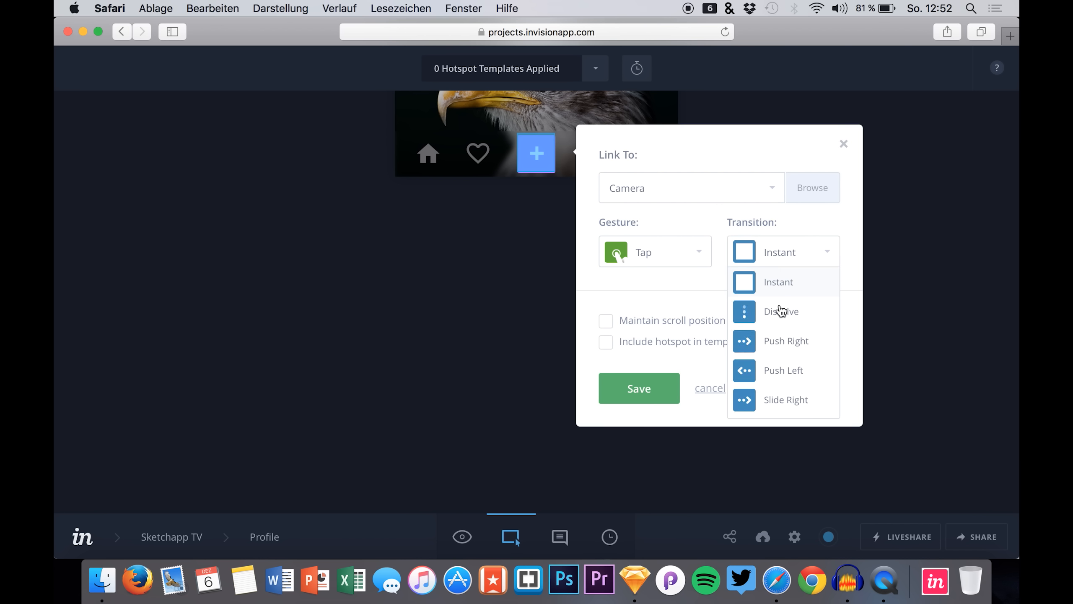
pyautogui.moveTo(771, 381)
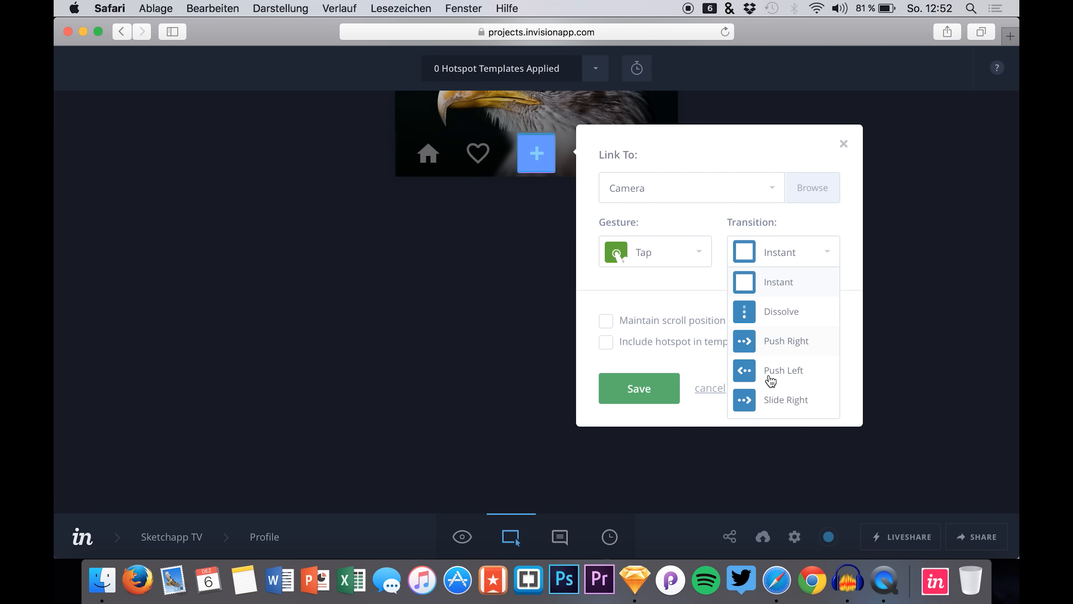
pyautogui.scroll(-3)
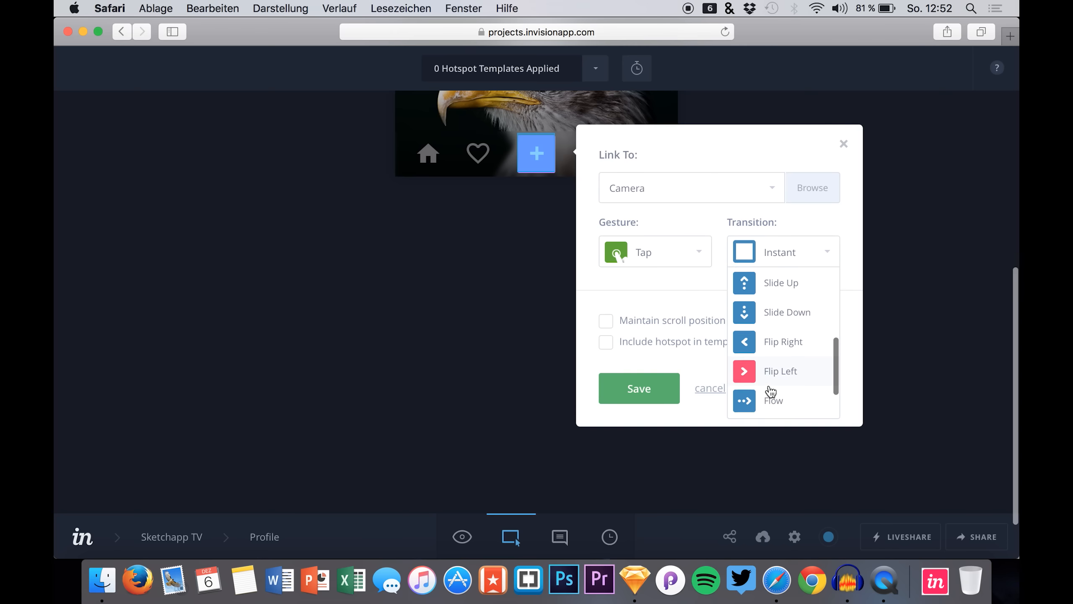
pyautogui.scroll(-3)
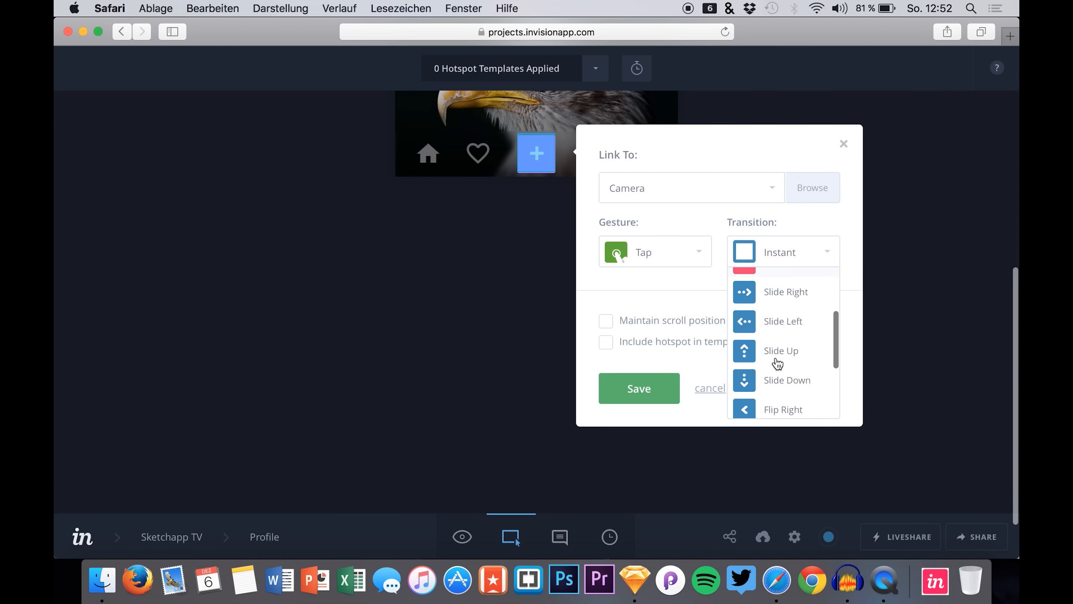
pyautogui.scroll(-3)
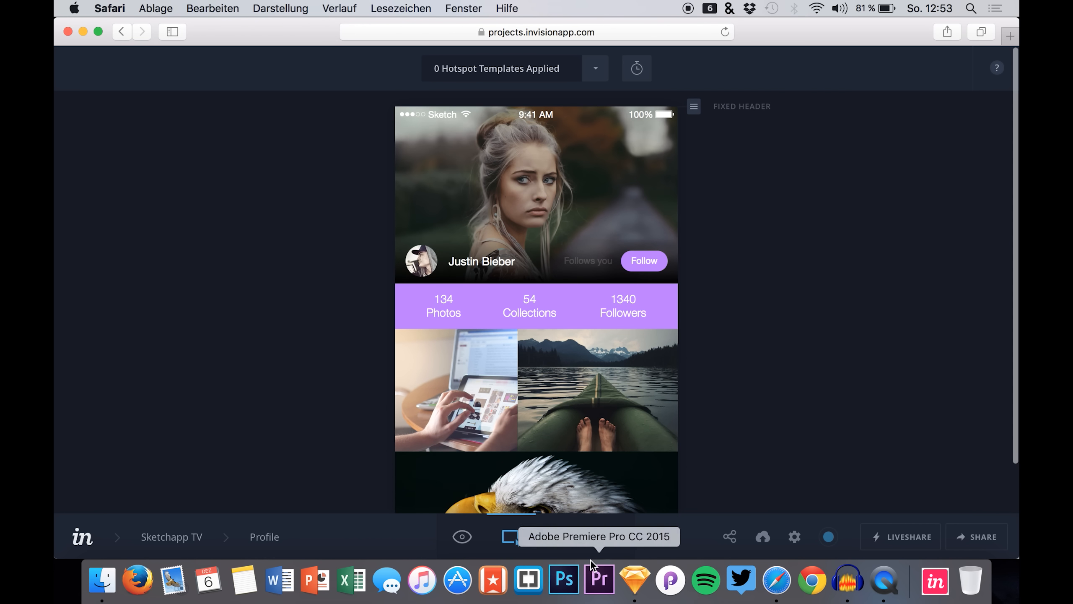
# - Preview the prototype and tap the plus button to reach the Camera screen
pyautogui.scroll(-3)
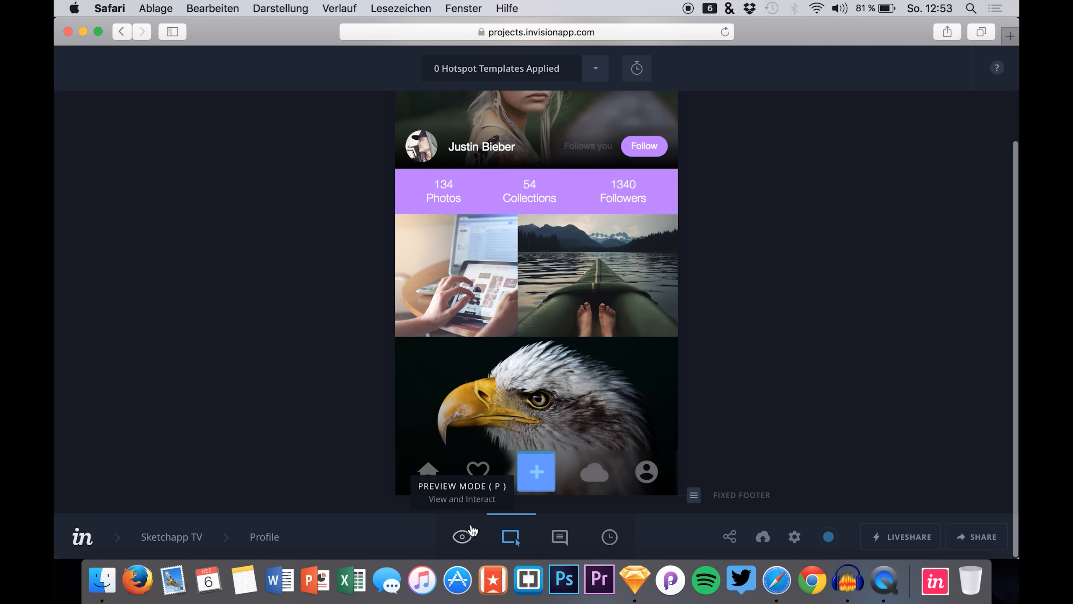
pyautogui.click(461, 536)
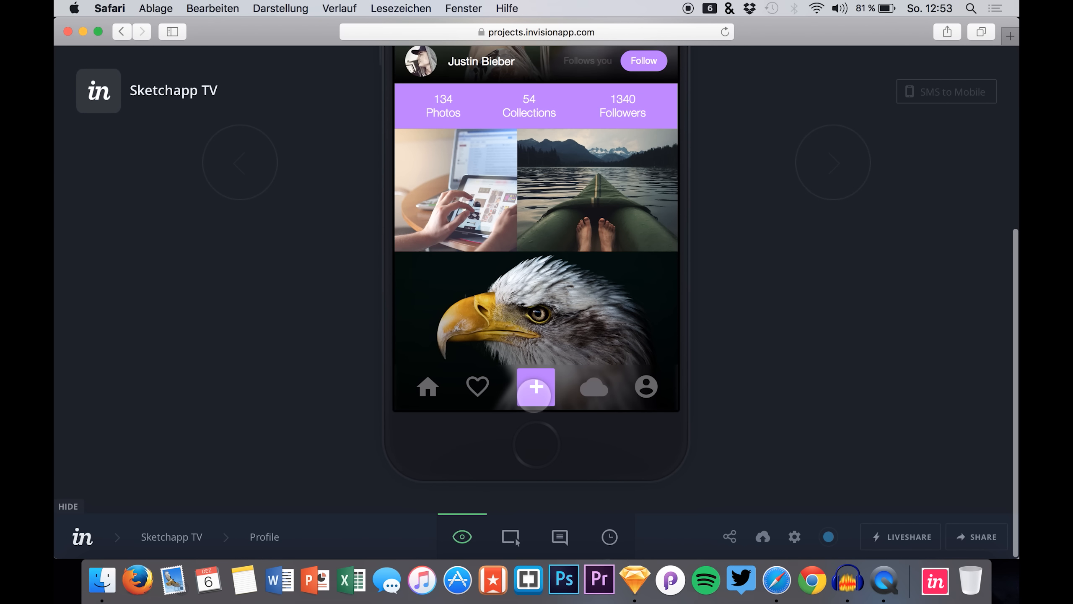
pyautogui.click(535, 387)
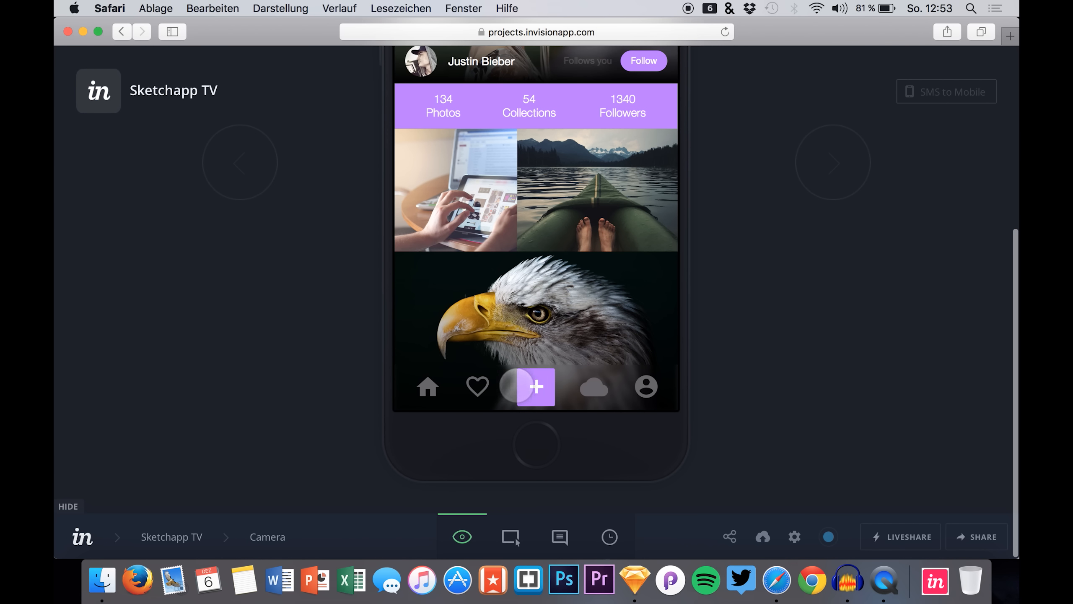
pyautogui.click(535, 386)
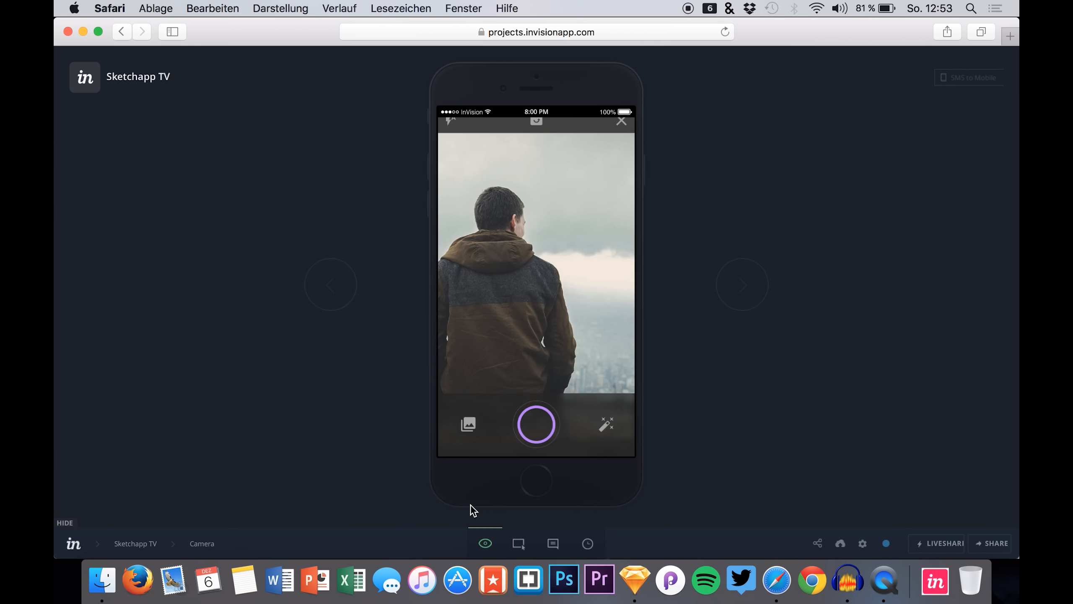
pyautogui.moveTo(553, 543)
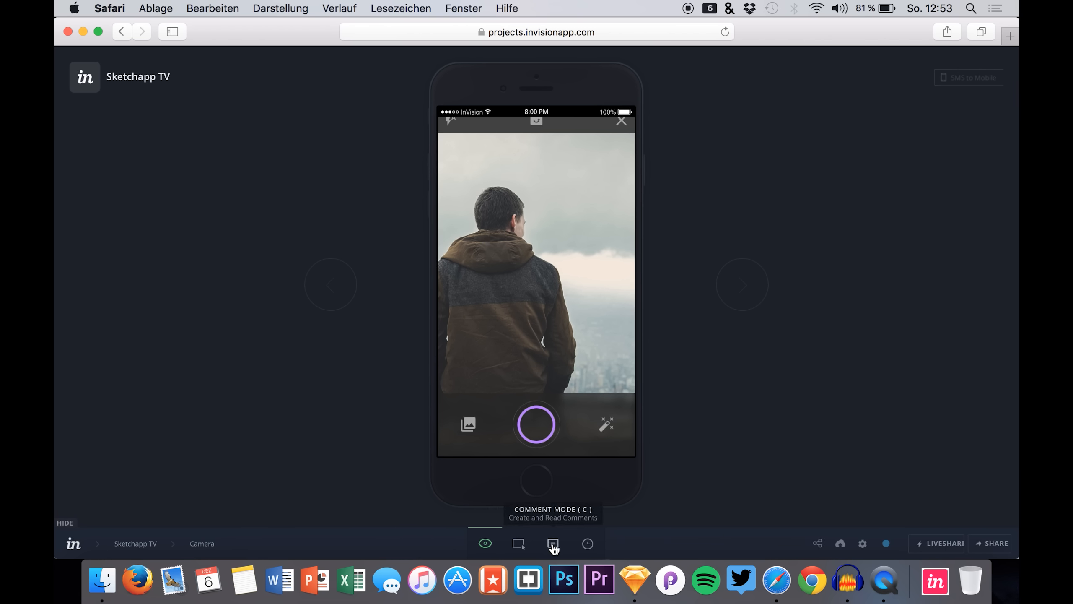
# - In Comment mode, post 'Please change the icon to another one.' on the magic wand icon
pyautogui.click(553, 543)
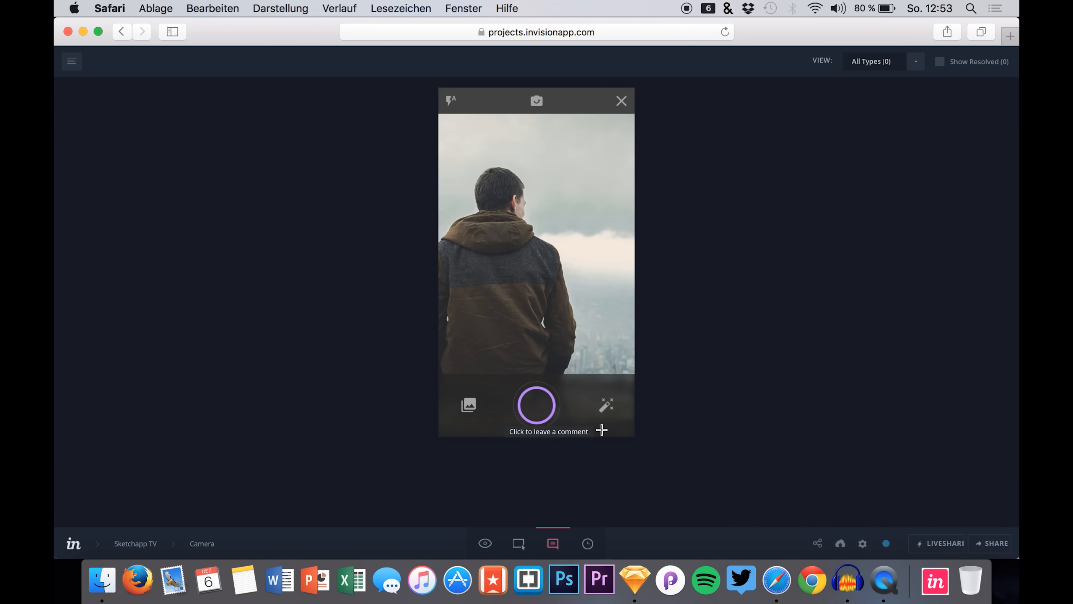
pyautogui.click(601, 431)
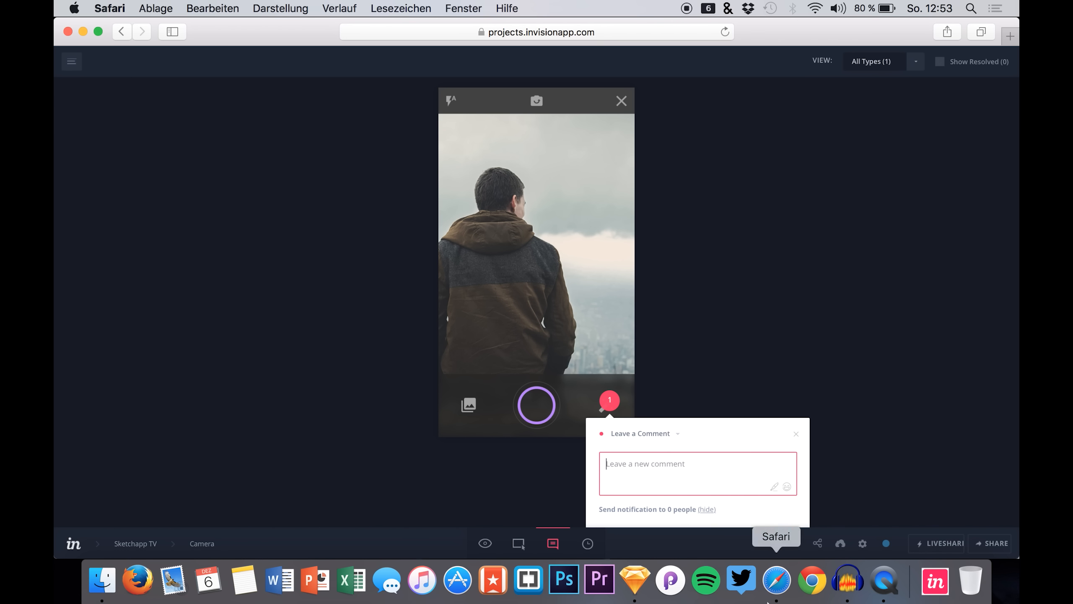
pyautogui.write('Please change the icon to')
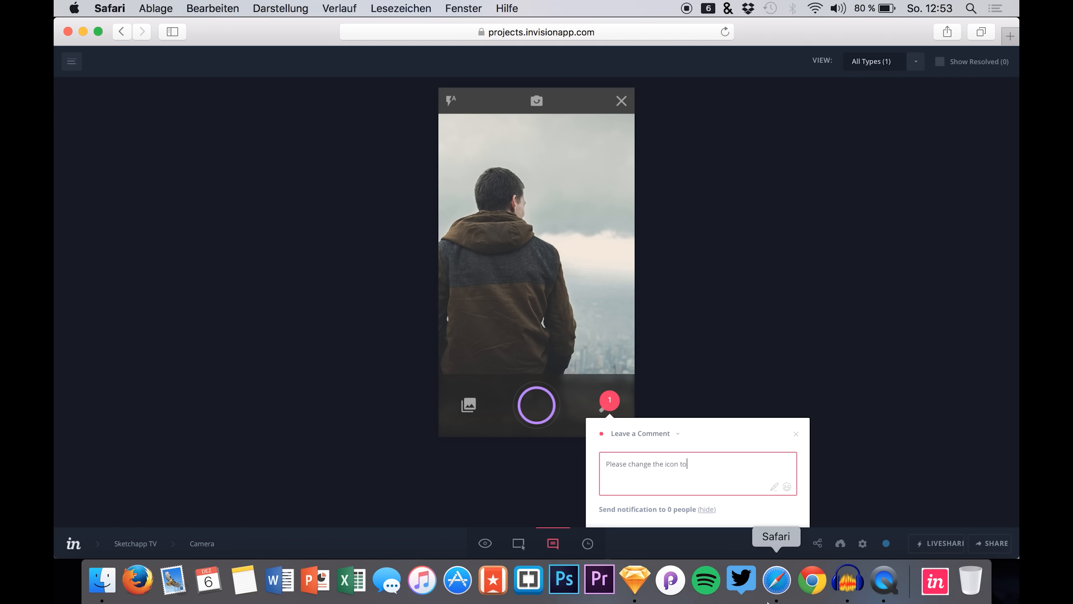
pyautogui.write('a')
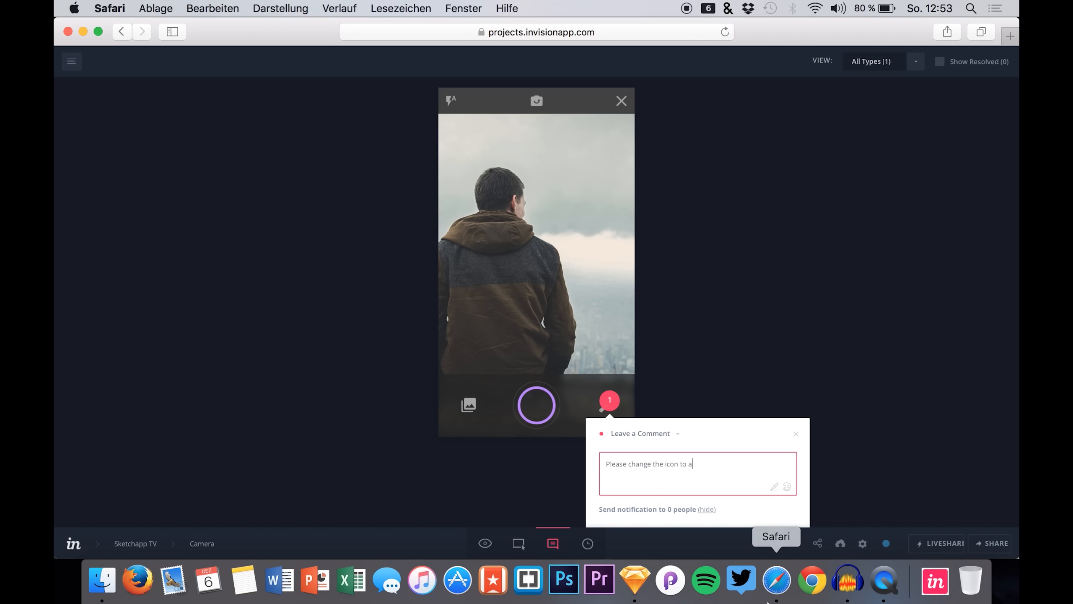
pyautogui.write('nother one.')
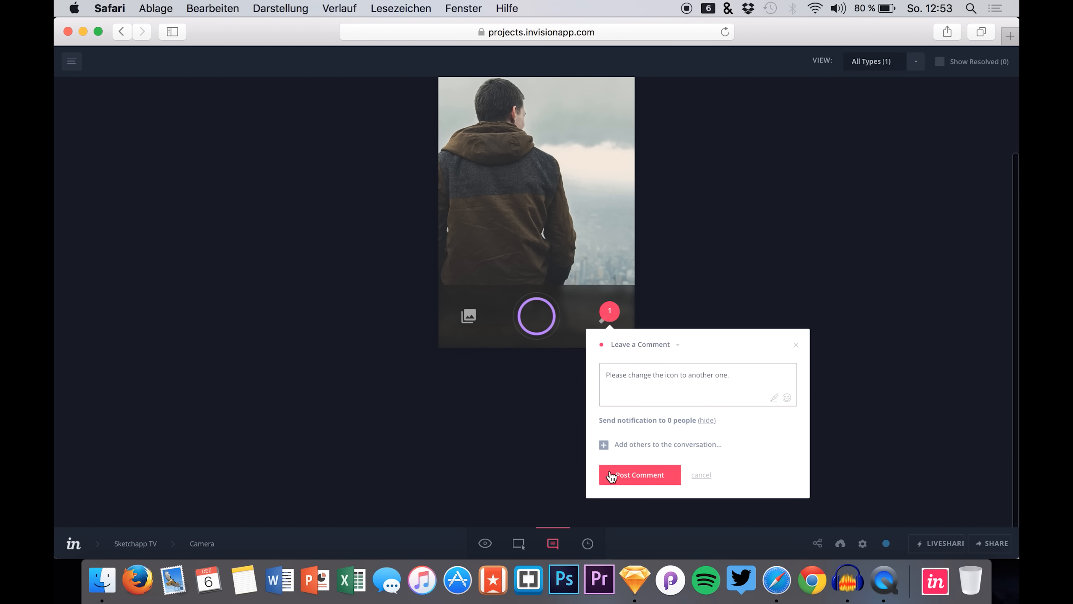
pyautogui.click(639, 474)
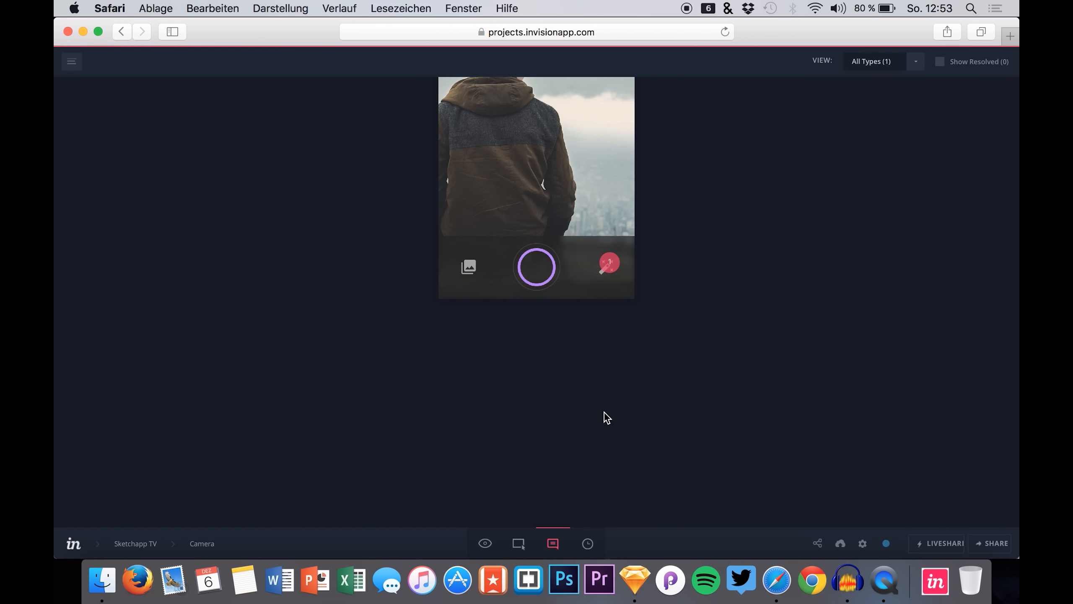
# - Review and close the posted comment thread, then return to Preview mode
pyautogui.click(608, 263)
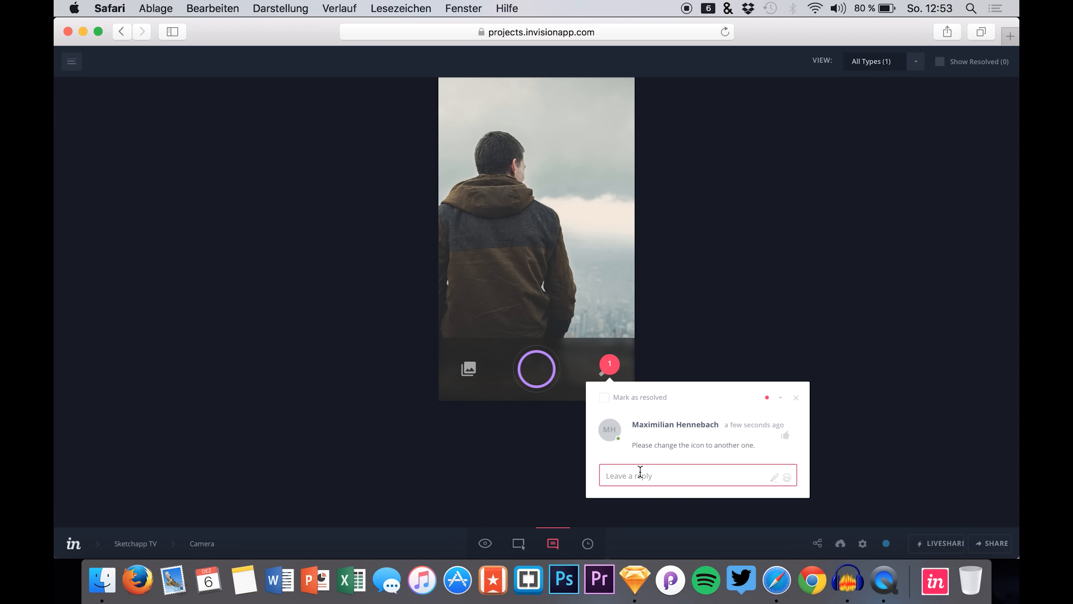
pyautogui.moveTo(686, 475)
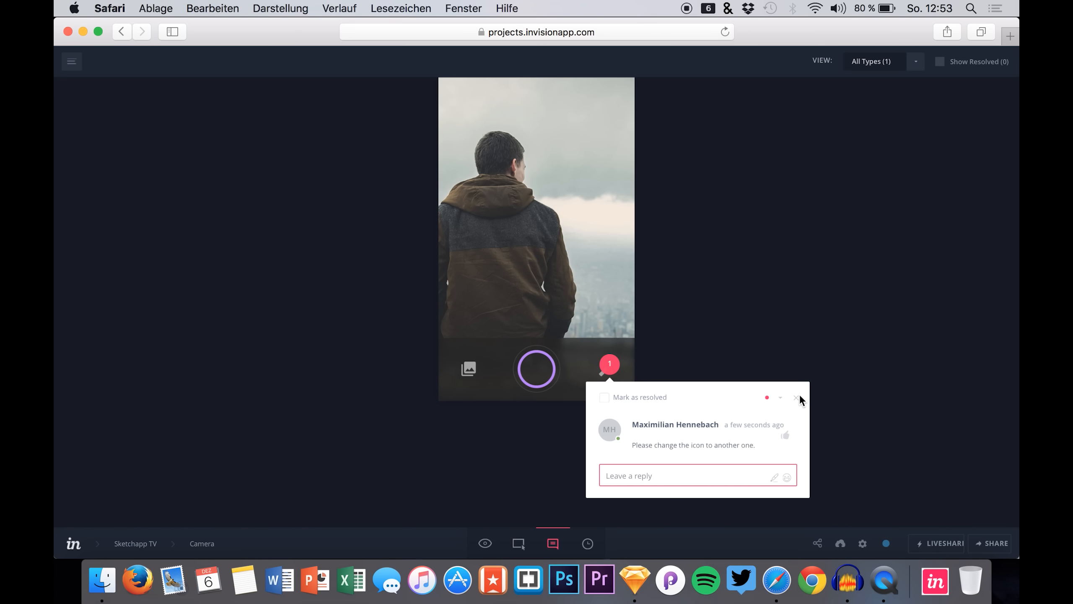
pyautogui.moveTo(618, 362)
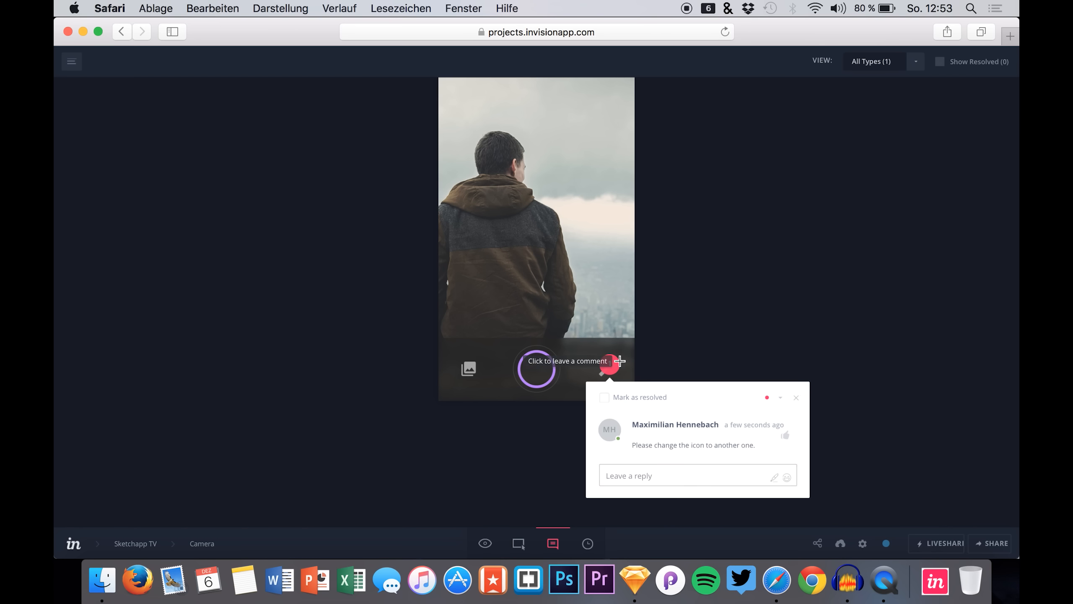
pyautogui.click(795, 397)
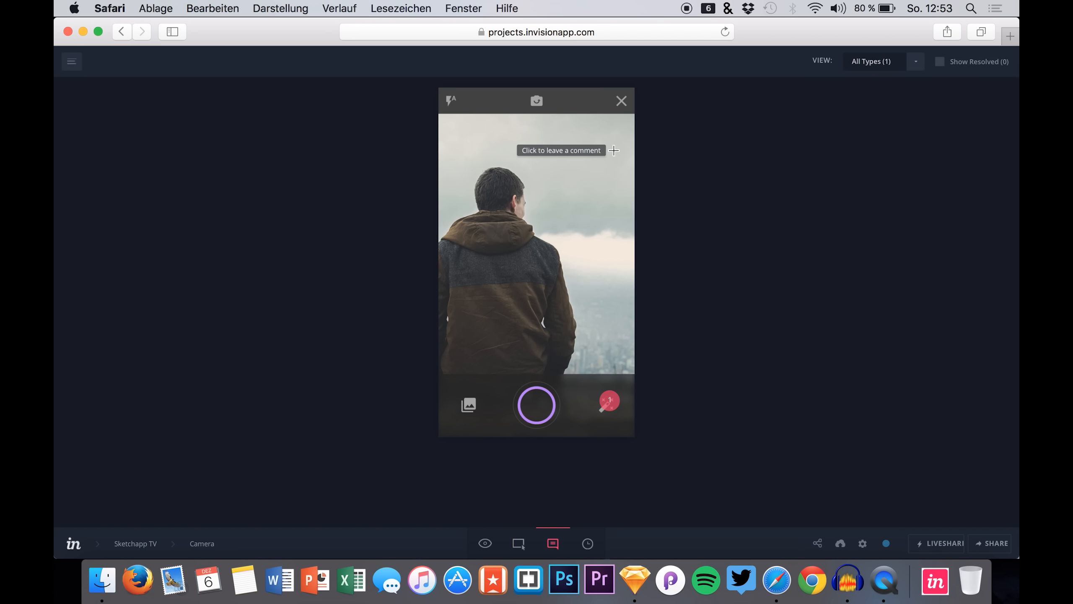
pyautogui.moveTo(499, 541)
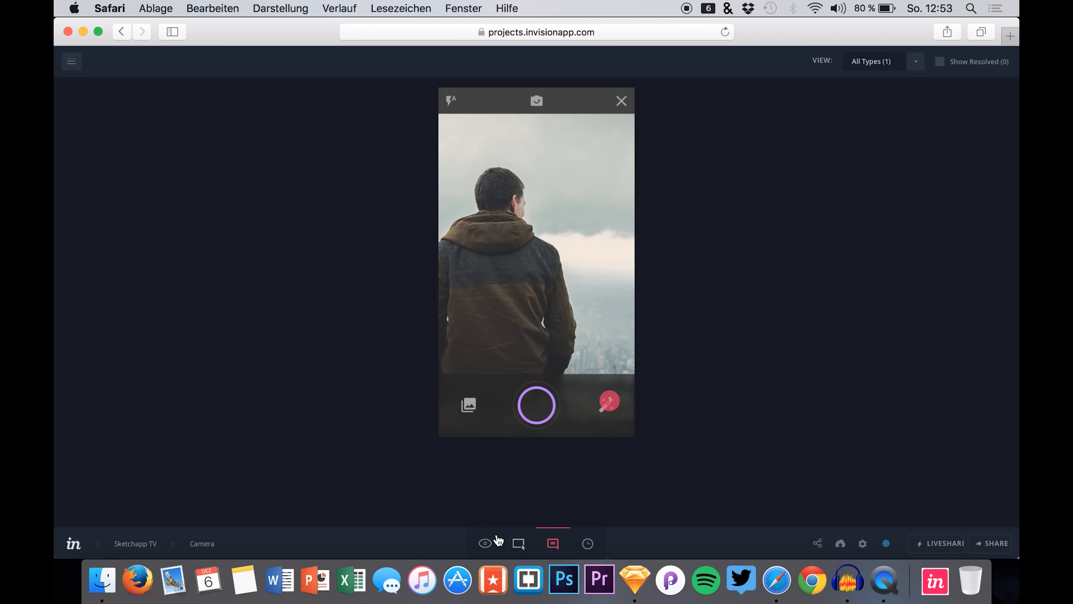
pyautogui.click(485, 543)
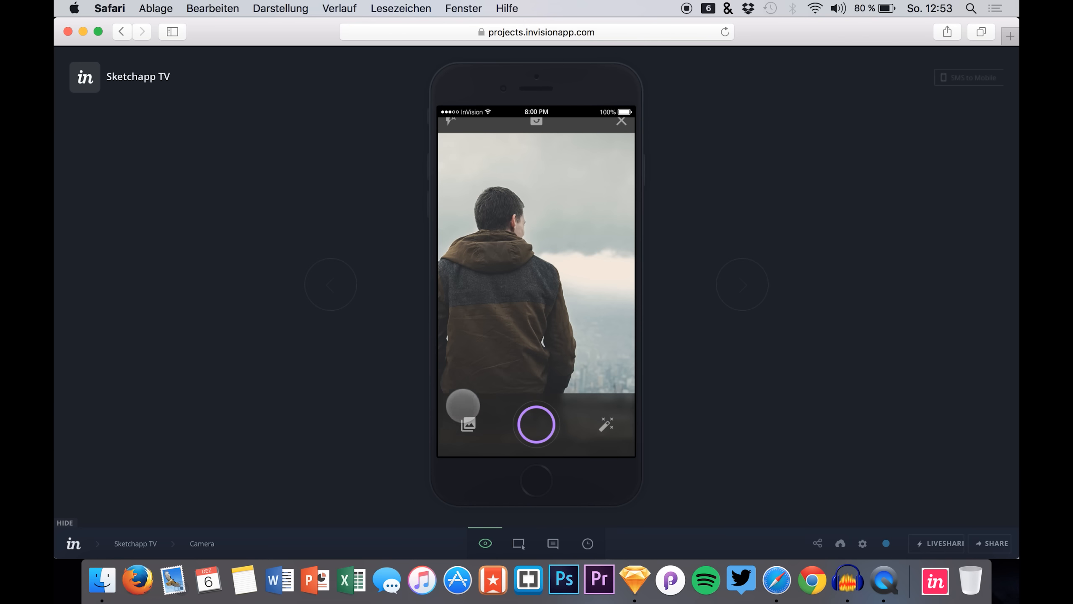
pyautogui.moveTo(519, 543)
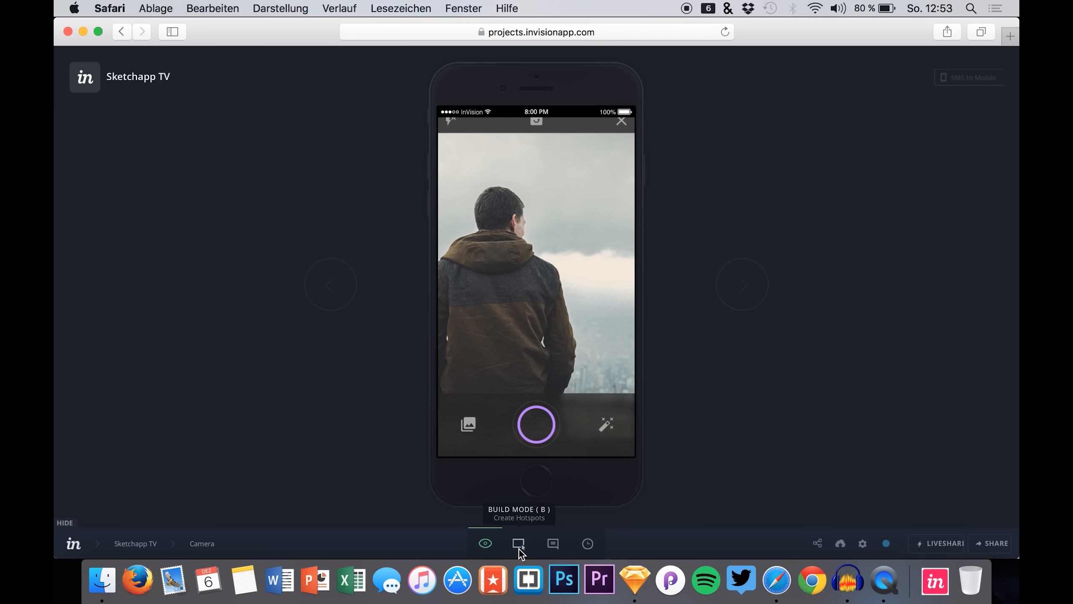
# - Add a shutter-button hotspot linking to the Photo screen on tap with a Pop transition and save it
pyautogui.click(518, 543)
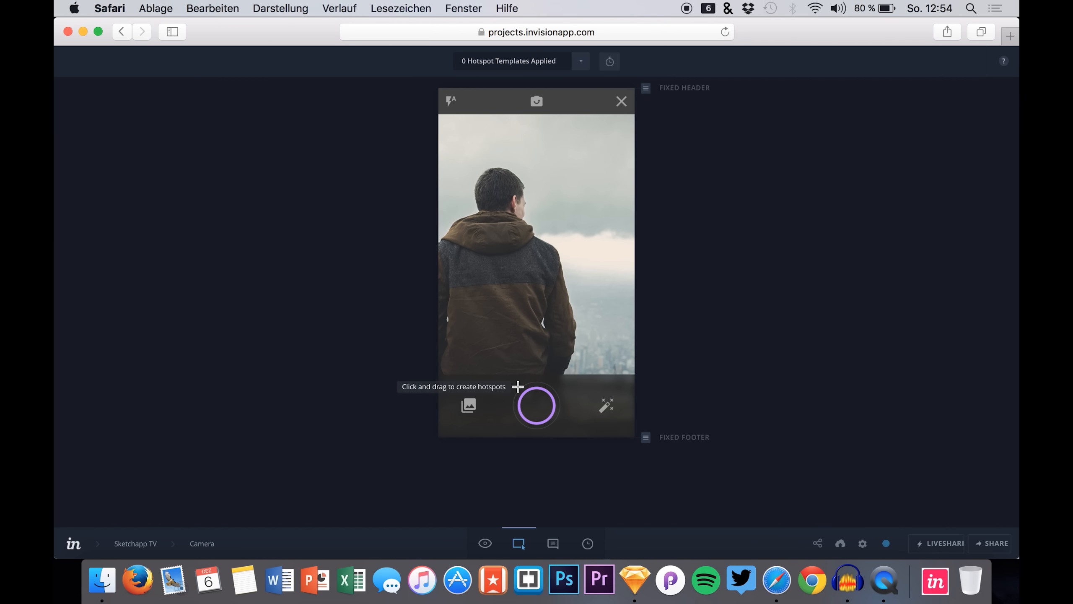
pyautogui.click(536, 406)
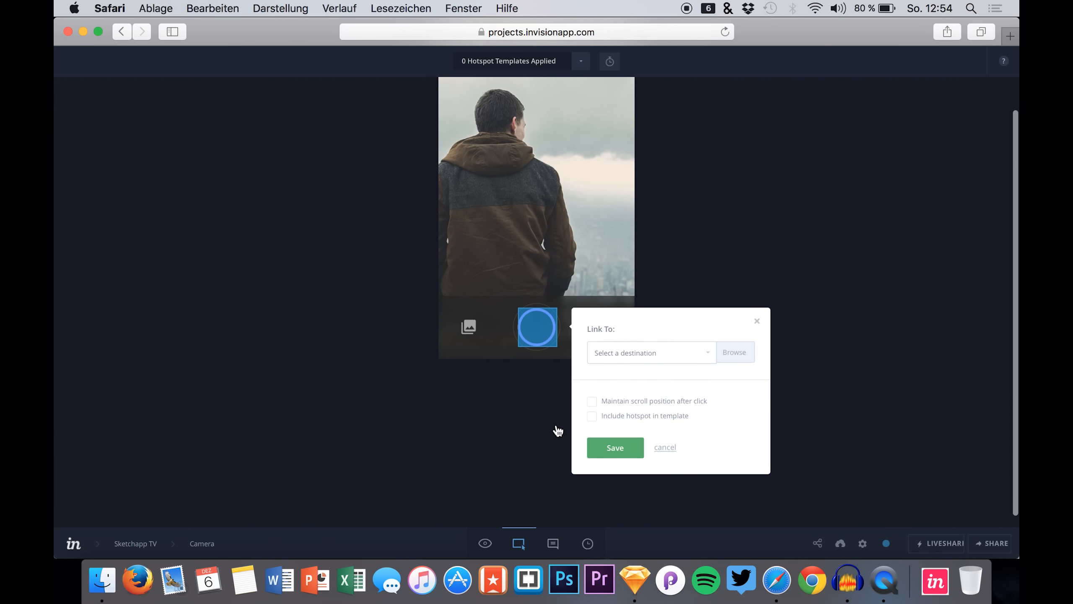
pyautogui.click(648, 352)
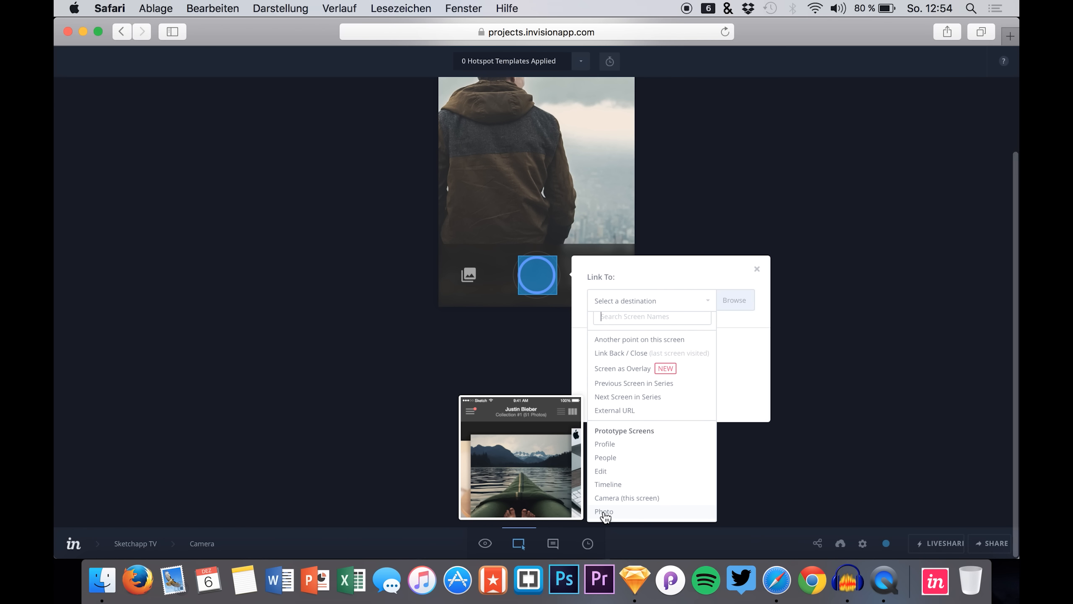
pyautogui.click(603, 512)
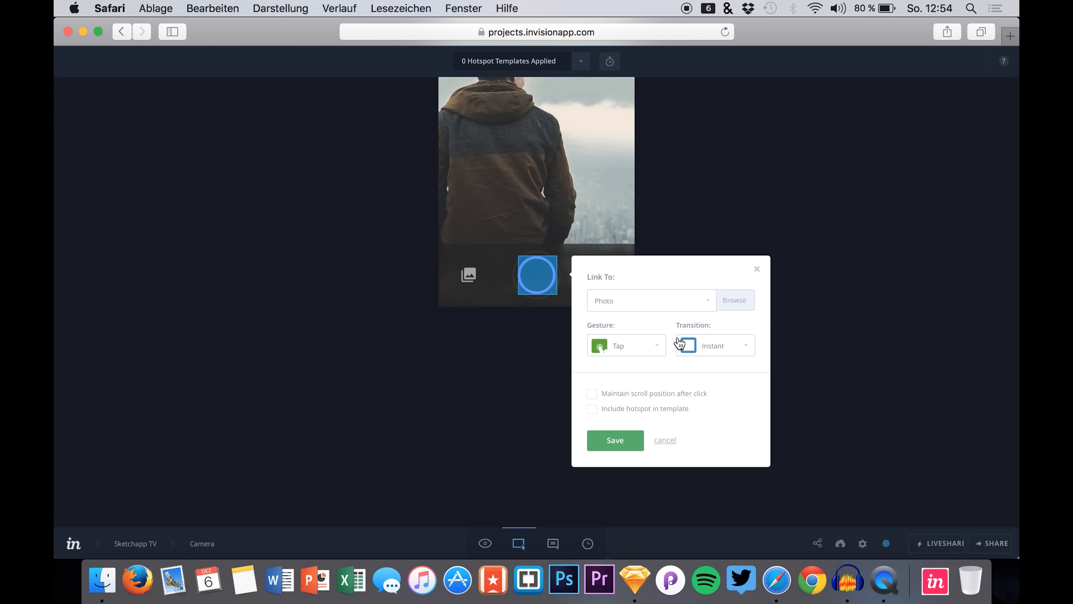
pyautogui.click(714, 345)
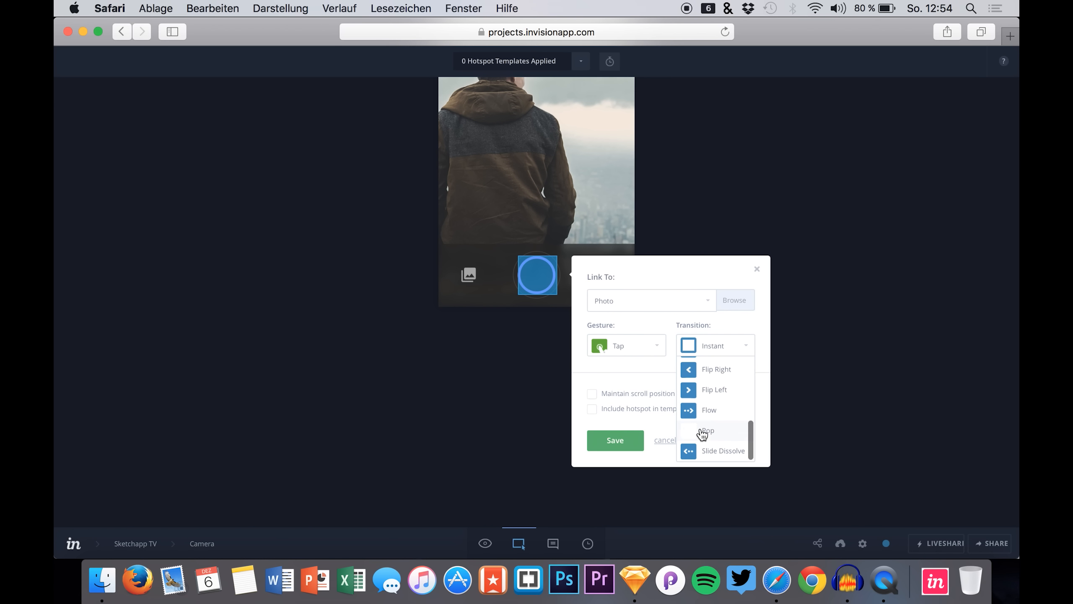
pyautogui.click(707, 430)
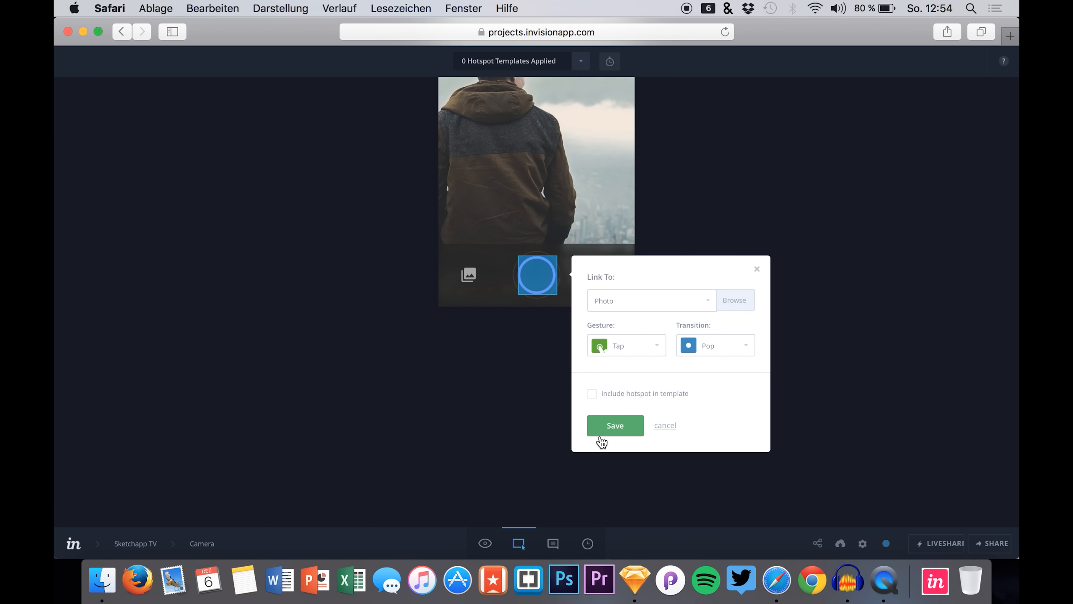
pyautogui.click(614, 425)
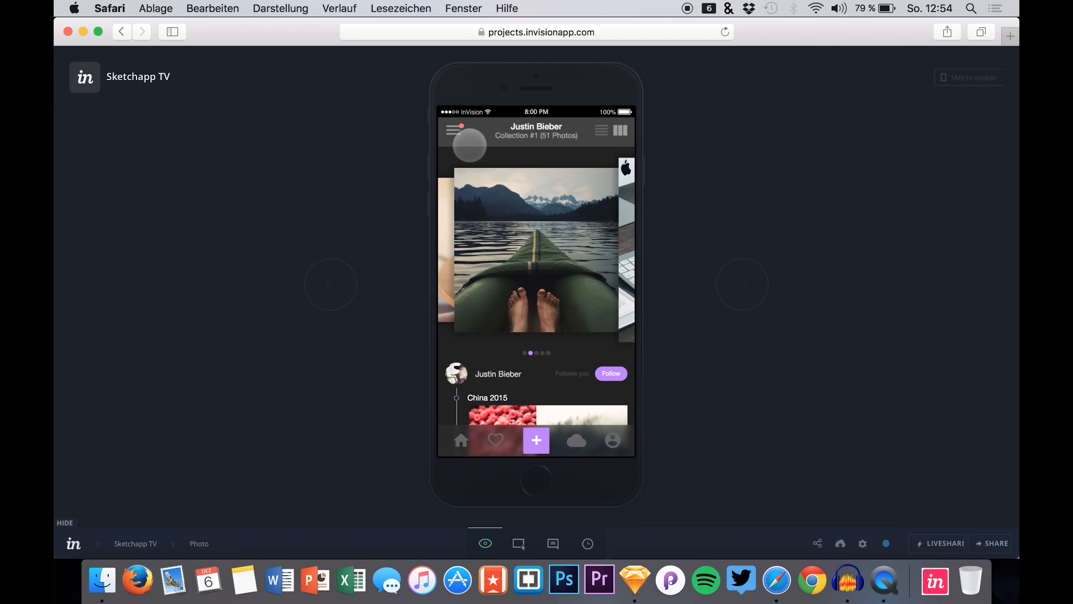
pyautogui.moveTo(528, 580)
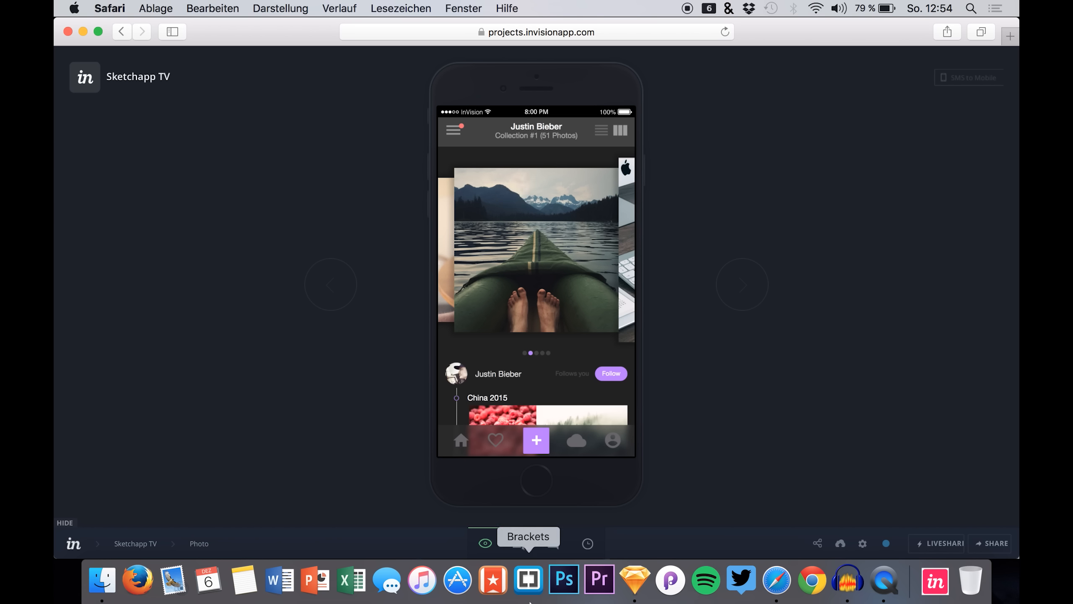
# - Add a hotspot on the collection title linking to Profile with a Push Left transition
pyautogui.click(518, 543)
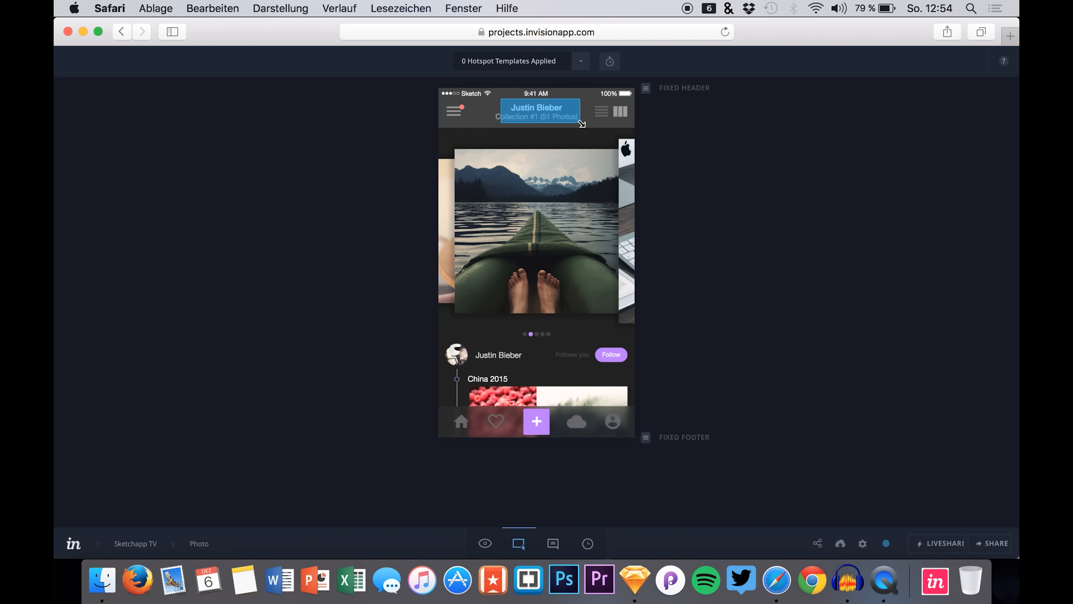
pyautogui.click(537, 111)
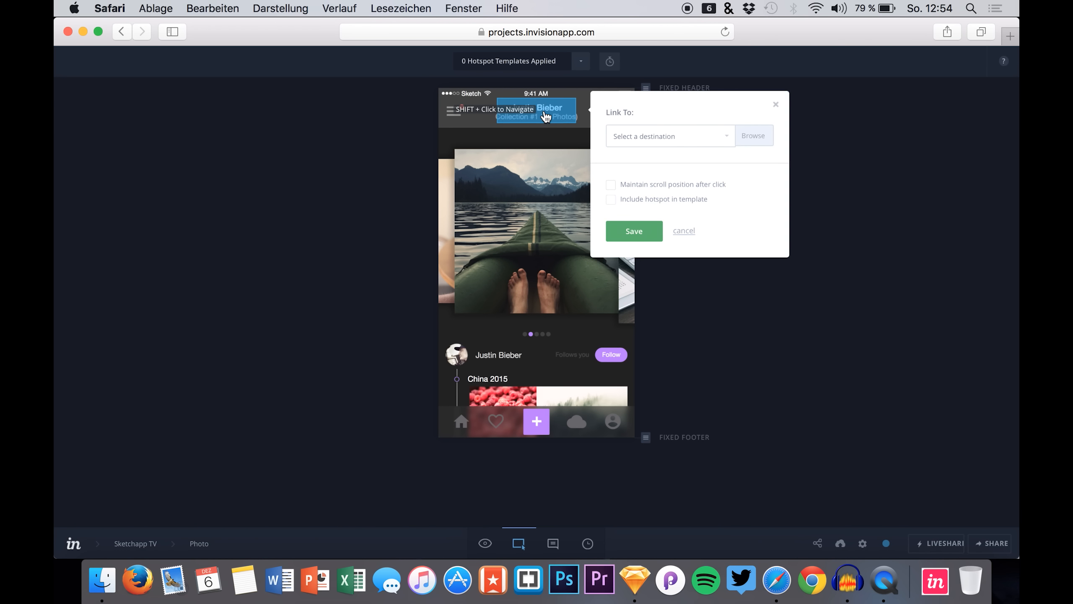
pyautogui.click(666, 135)
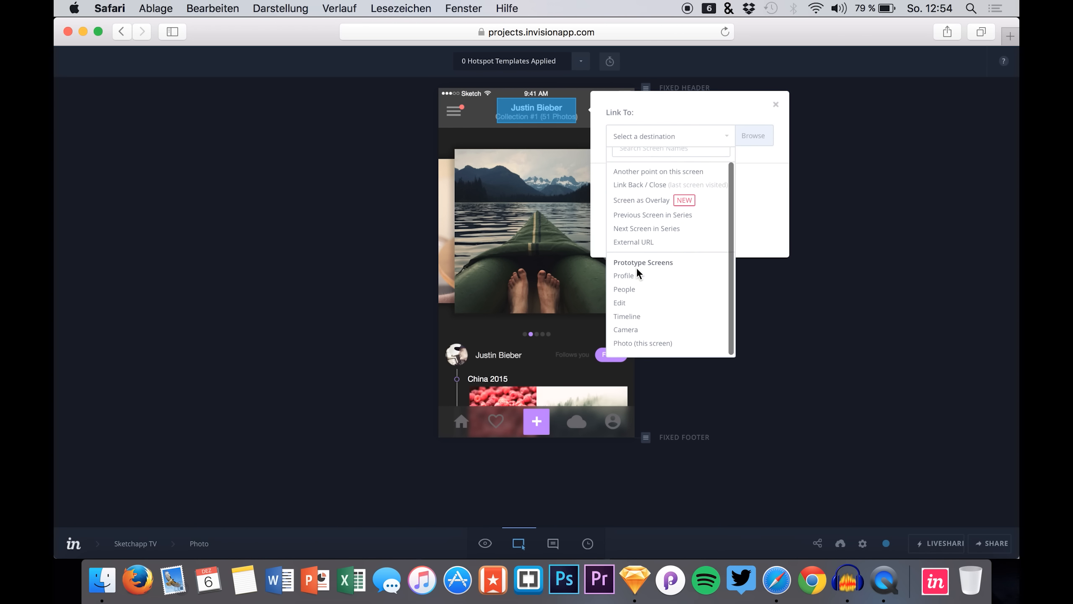
pyautogui.click(623, 275)
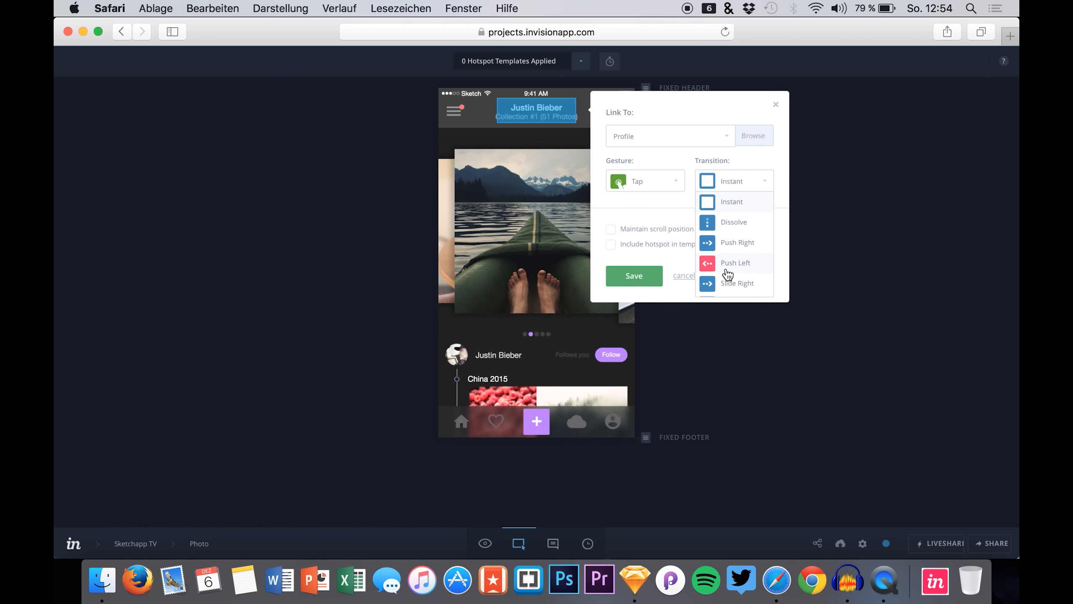
pyautogui.click(683, 275)
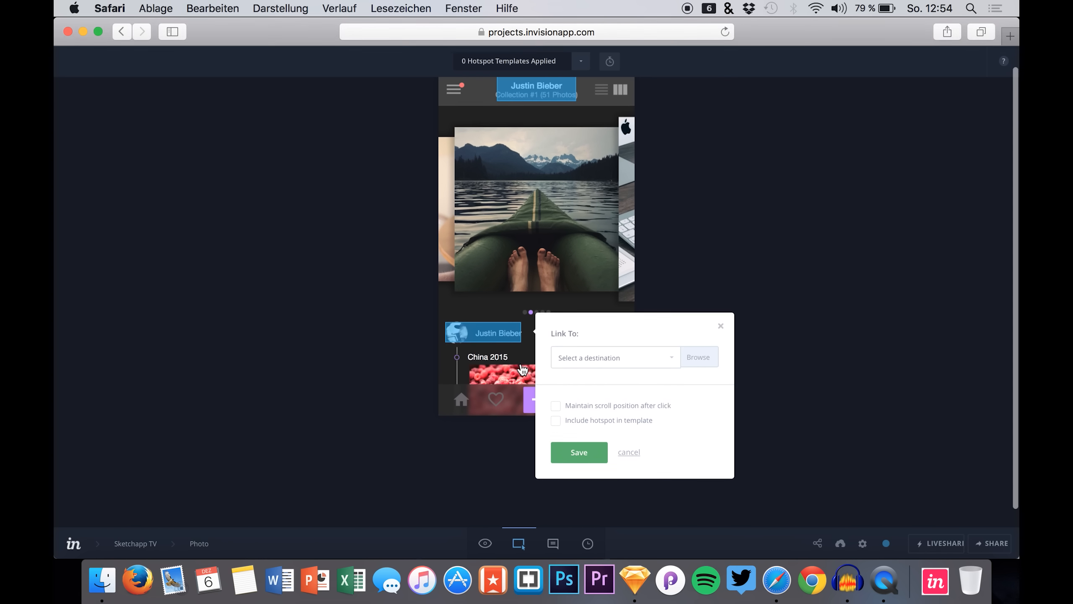
# - Link the Justin Bieber author-row hotspot to Profile and save both hotspots
pyautogui.click(614, 357)
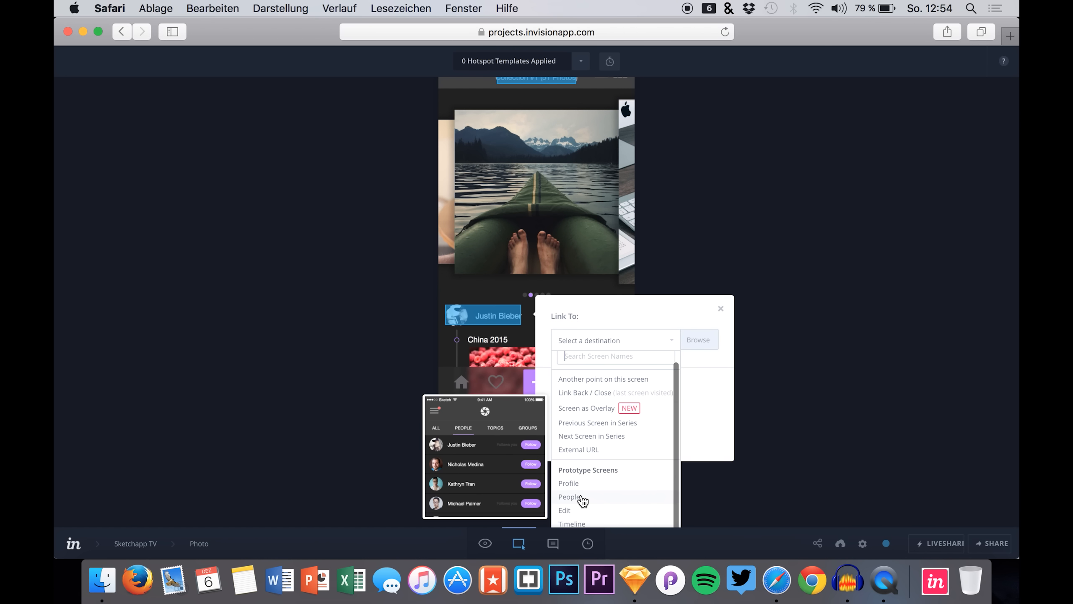
pyautogui.click(568, 483)
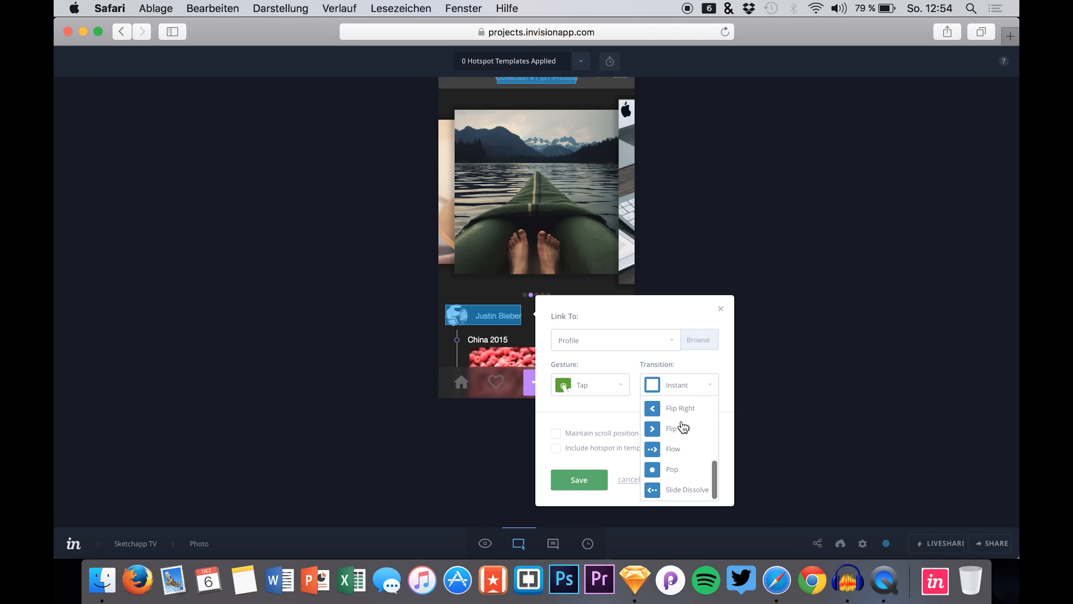
pyautogui.scroll(-3)
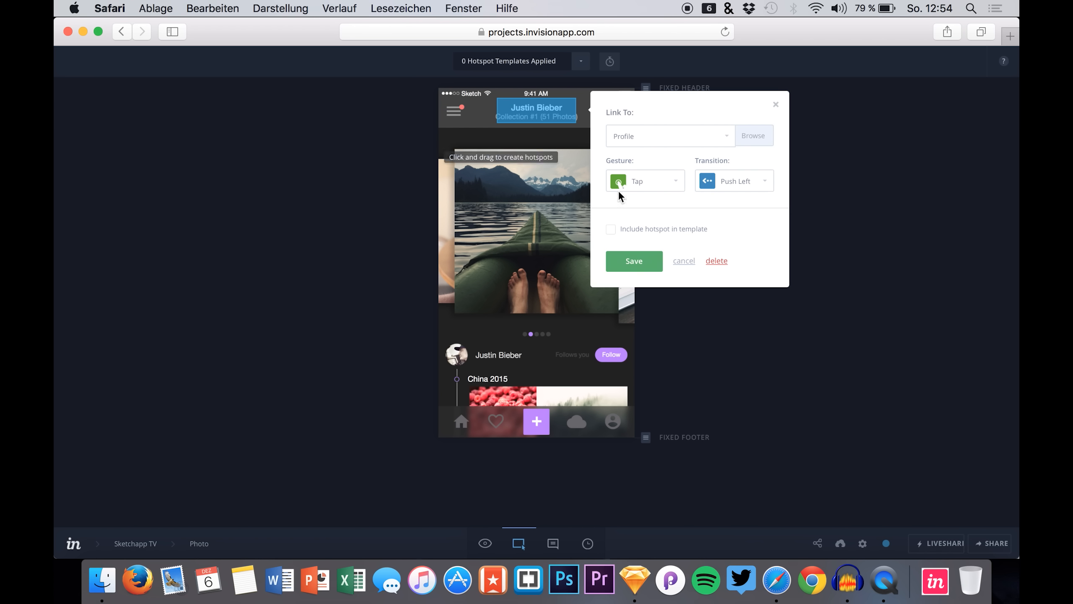
pyautogui.click(683, 260)
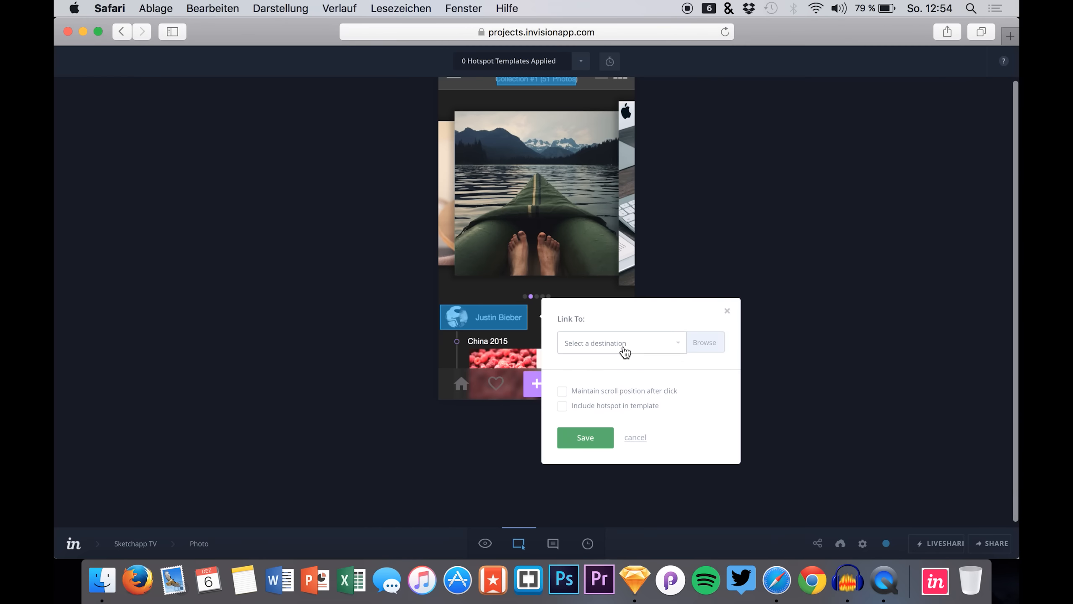
pyautogui.click(620, 343)
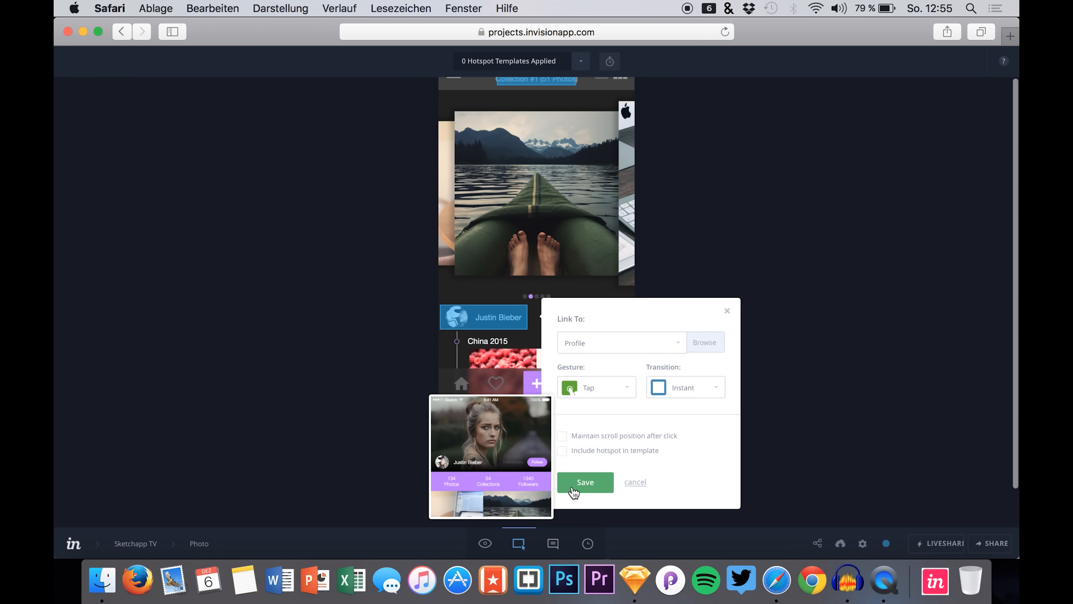
pyautogui.click(684, 386)
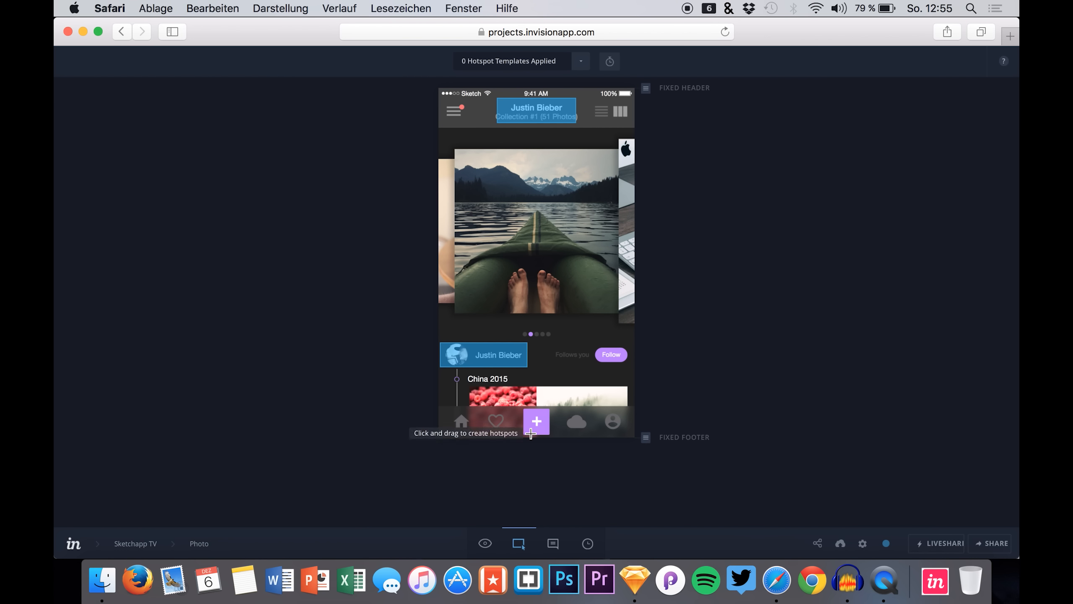
# - Switch to Preview mode to follow a link to the Profile screen
pyautogui.click(484, 543)
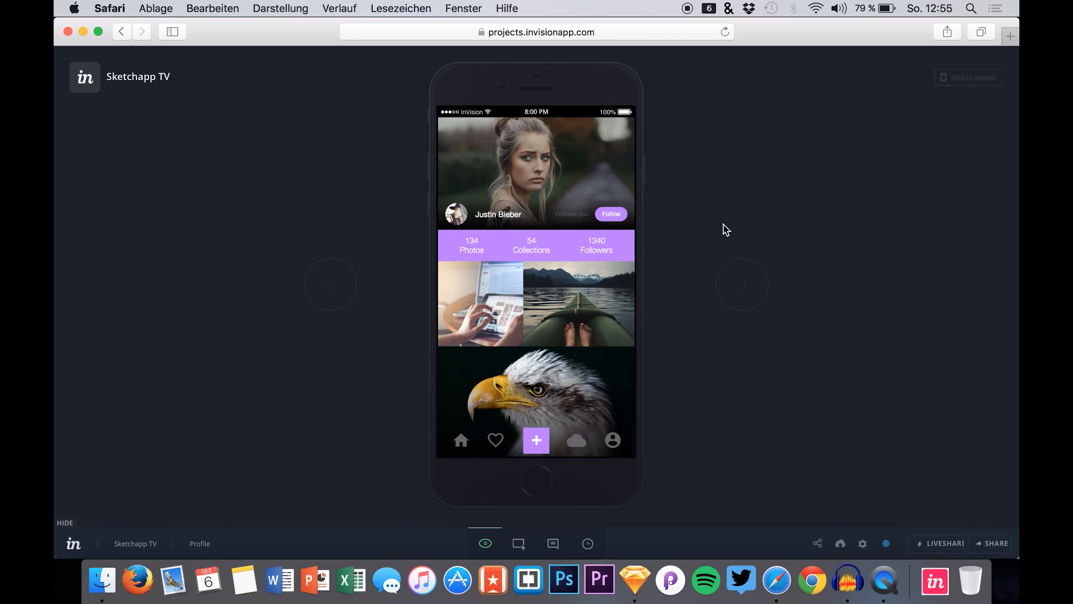
pyautogui.moveTo(708, 276)
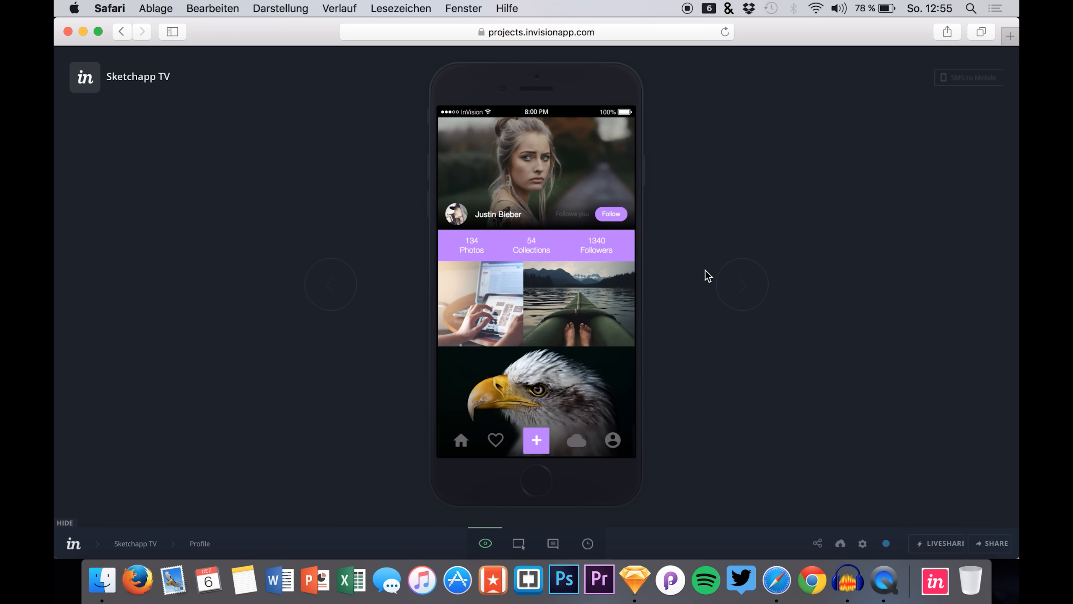
pyautogui.moveTo(863, 91)
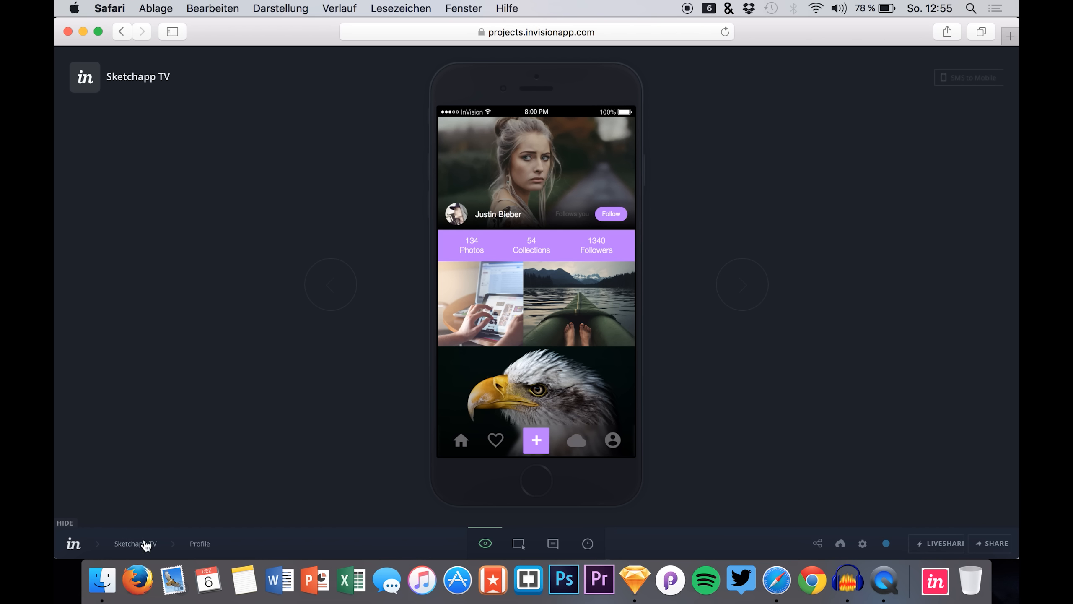
# - Return to the Sketchapp TV screens overview and begin searching its screens
pyautogui.click(135, 543)
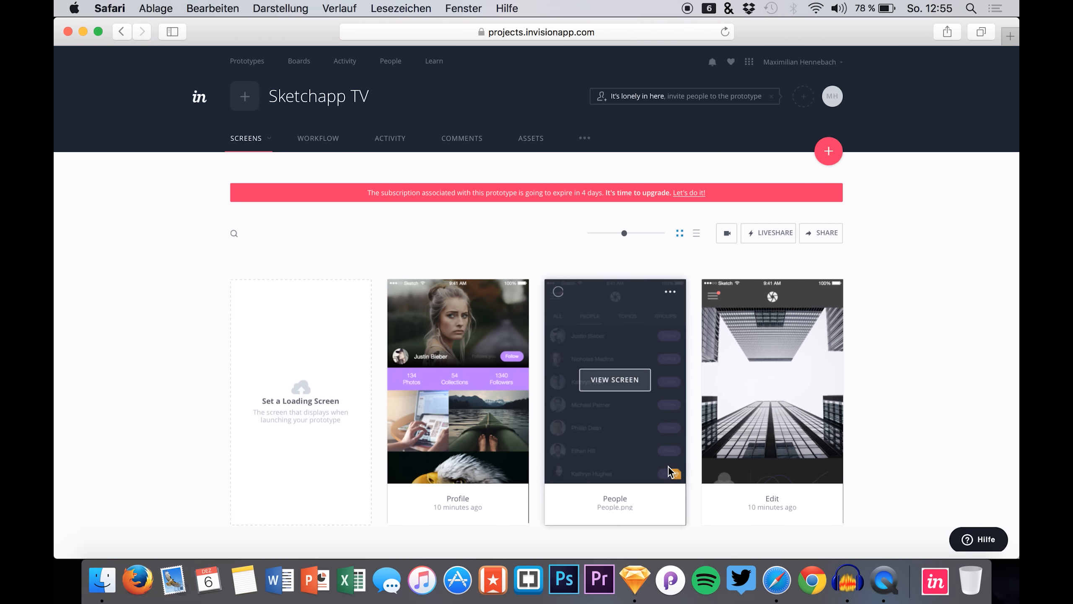
pyautogui.moveTo(342, 18)
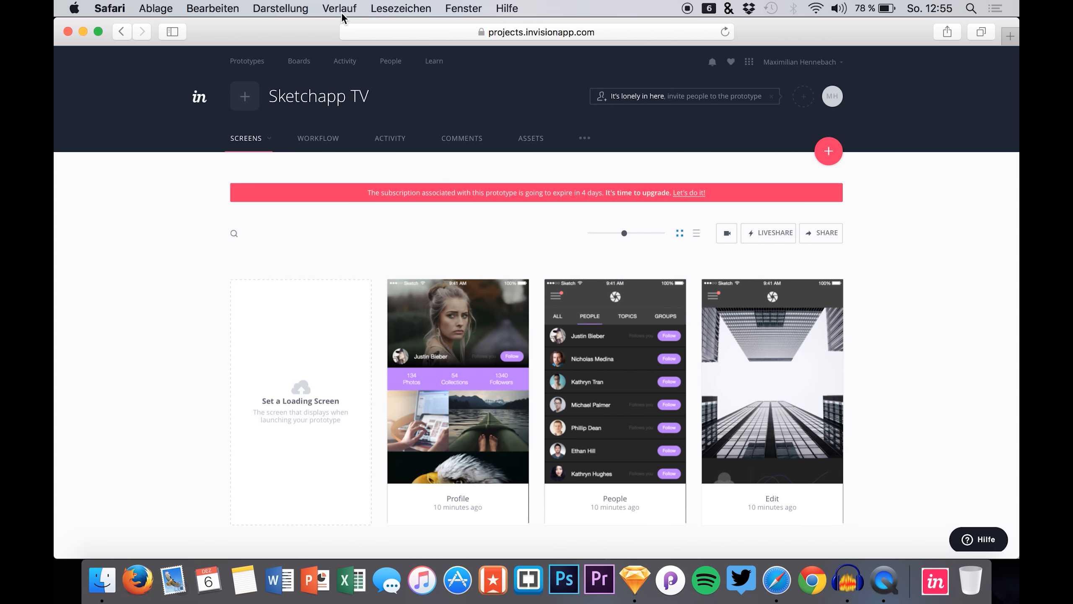
pyautogui.moveTo(628, 234)
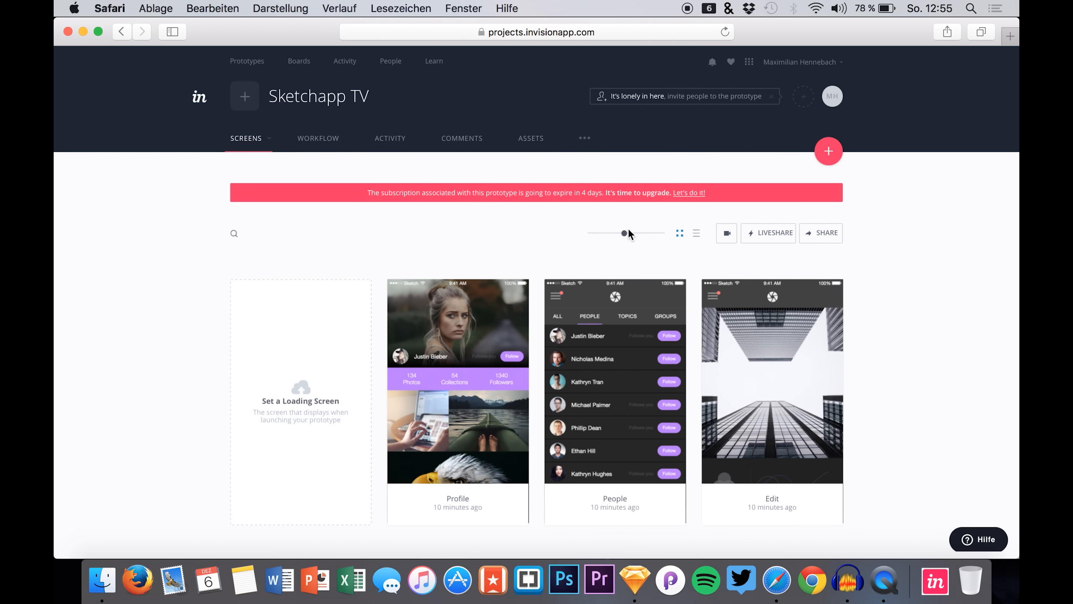
pyautogui.moveTo(625, 232)
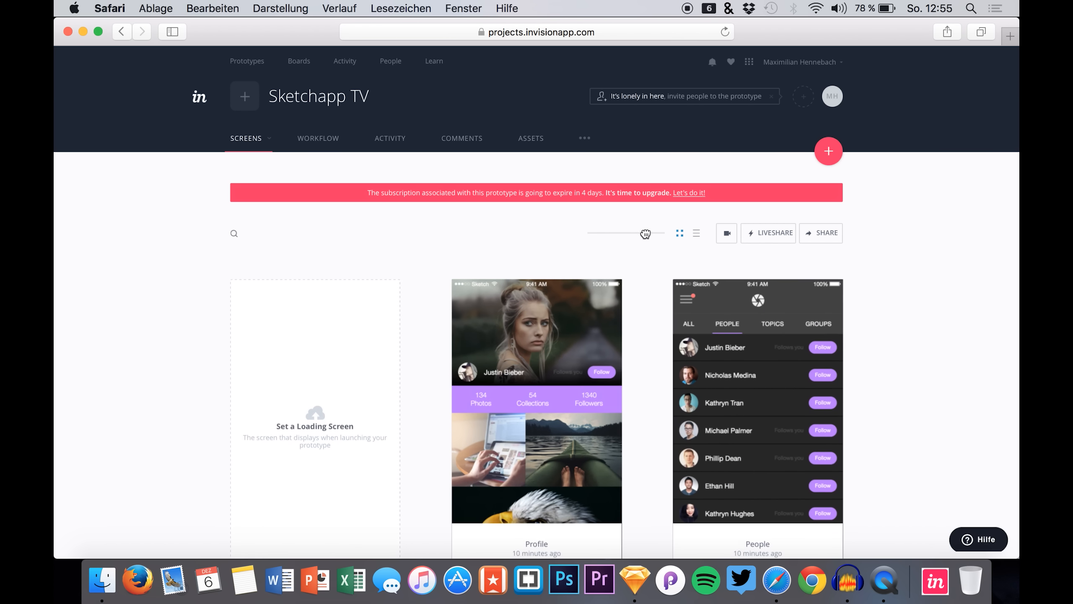
pyautogui.scroll(-3)
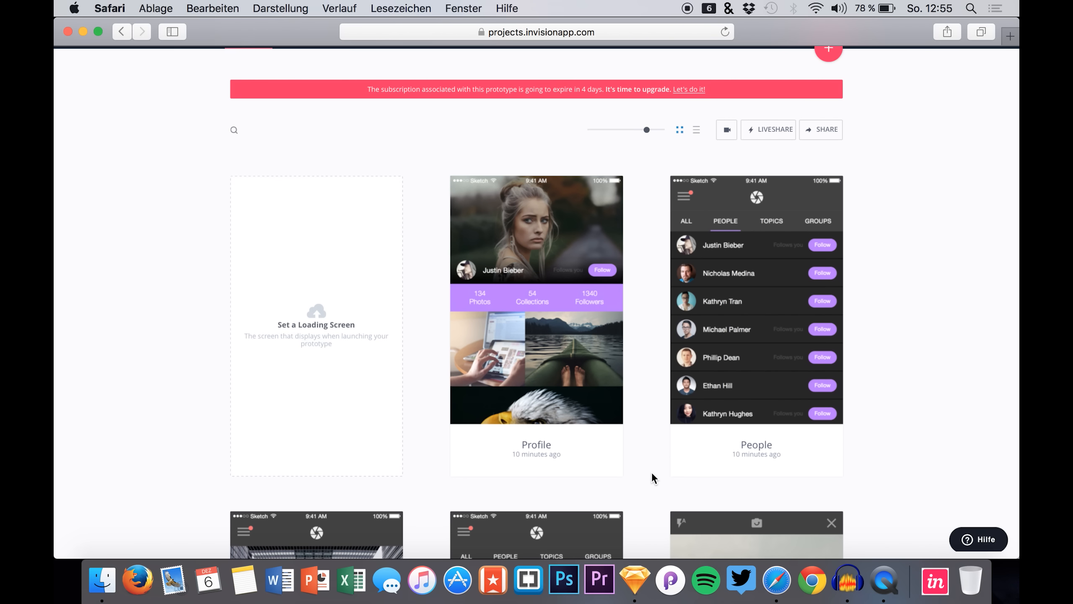
pyautogui.moveTo(645, 164)
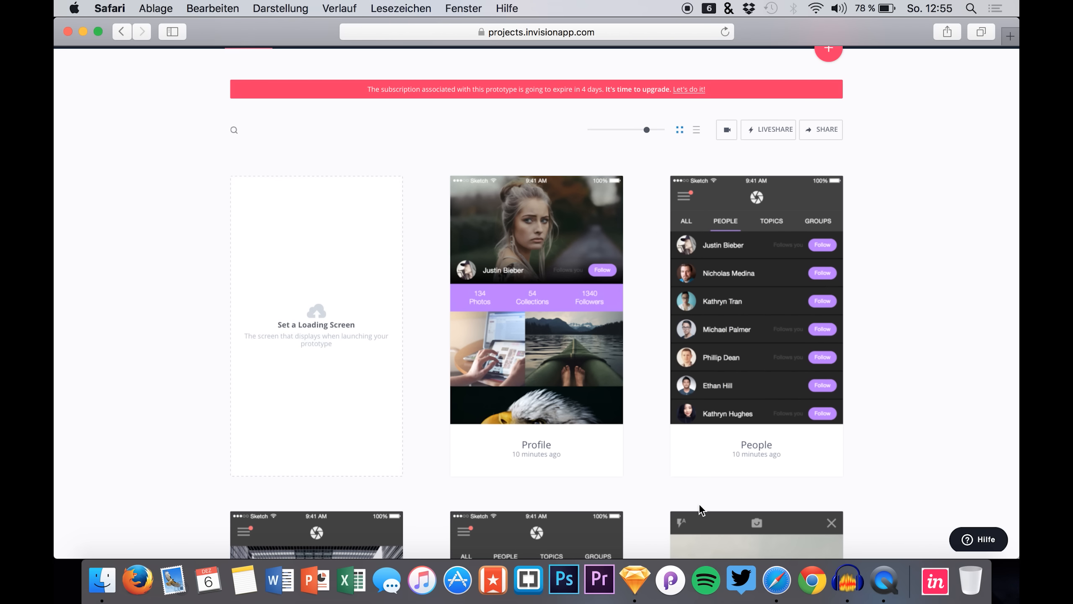
pyautogui.moveTo(406, 150)
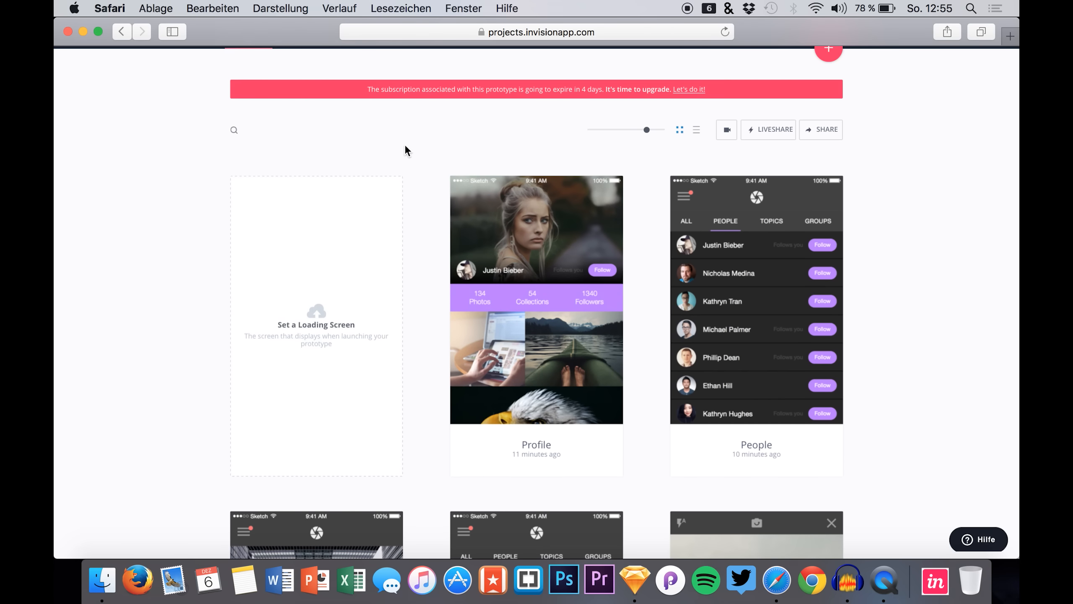
pyautogui.click(234, 130)
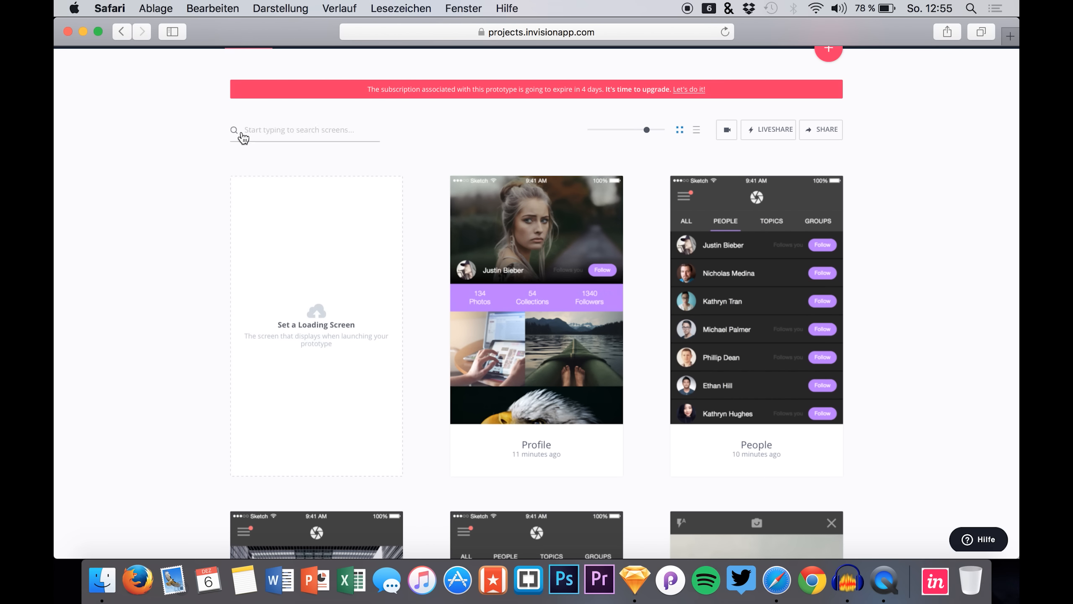